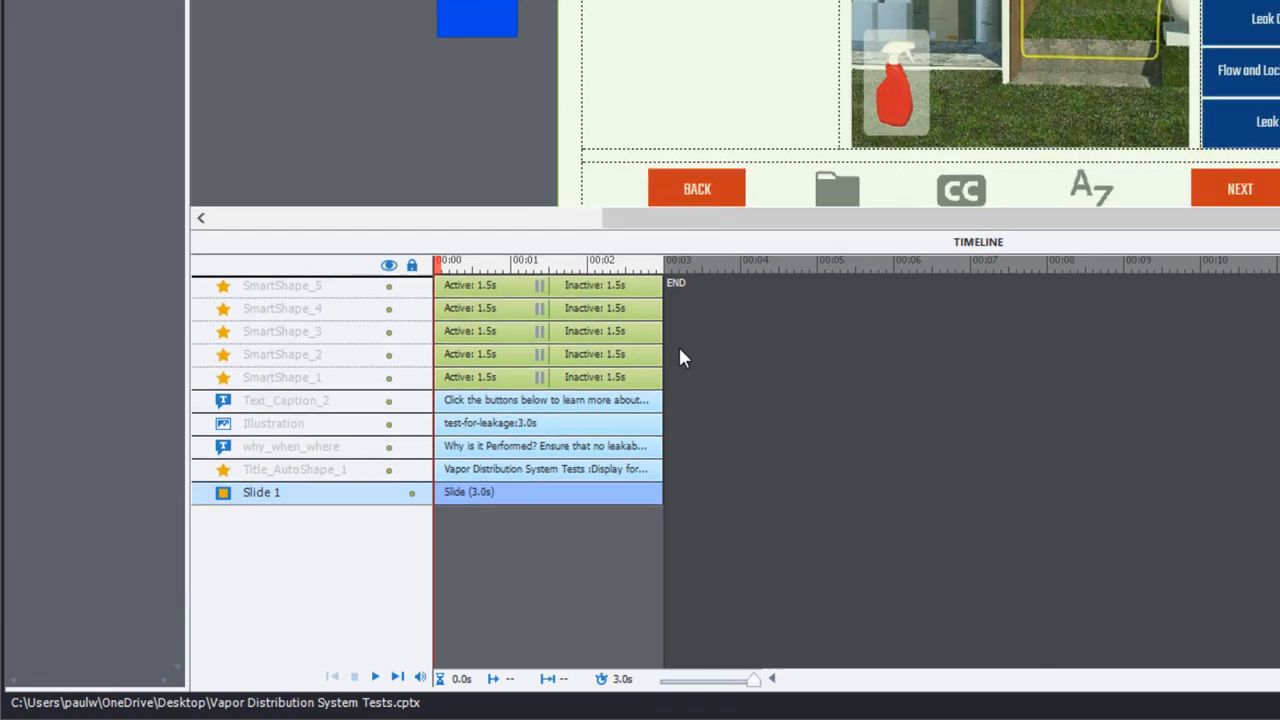
mouse_move(660, 513)
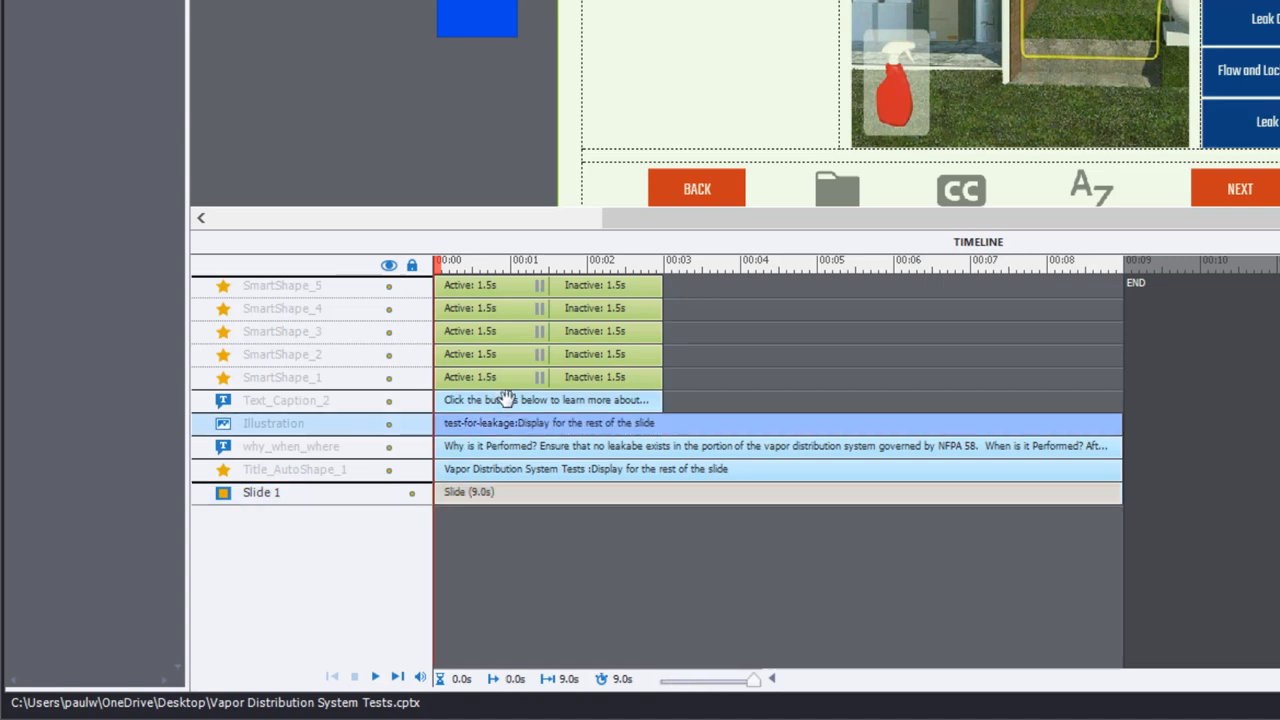
Step: Select the instruction caption to lengthen how long it displays
click(286, 400)
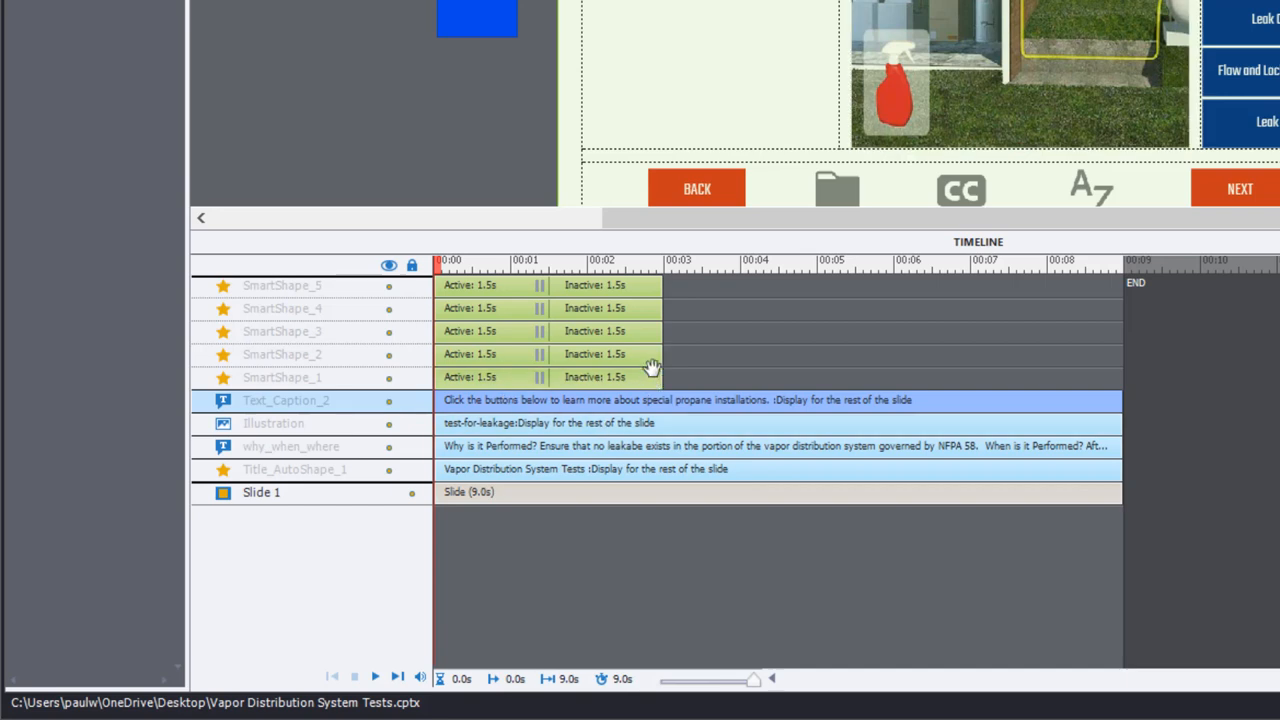
mouse_move(614, 377)
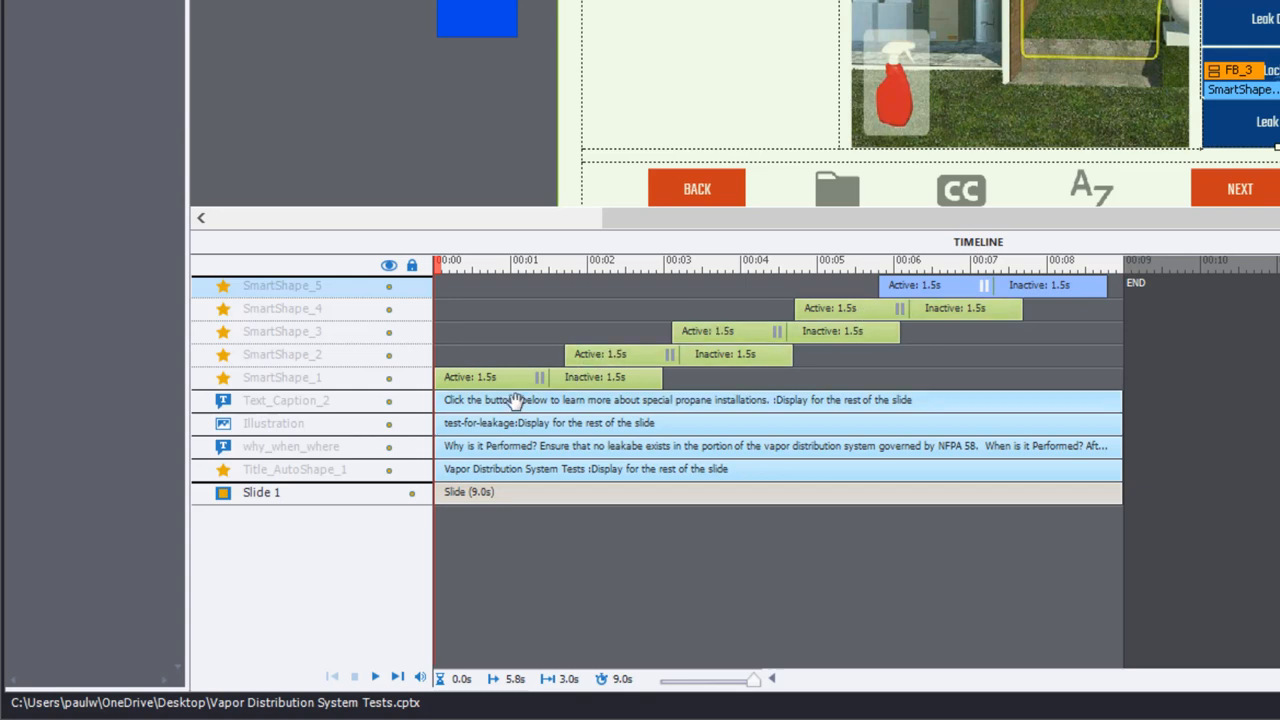
Step: Keep the last SmartShape button on screen until the slide ends with Ctrl+E
click(595, 377)
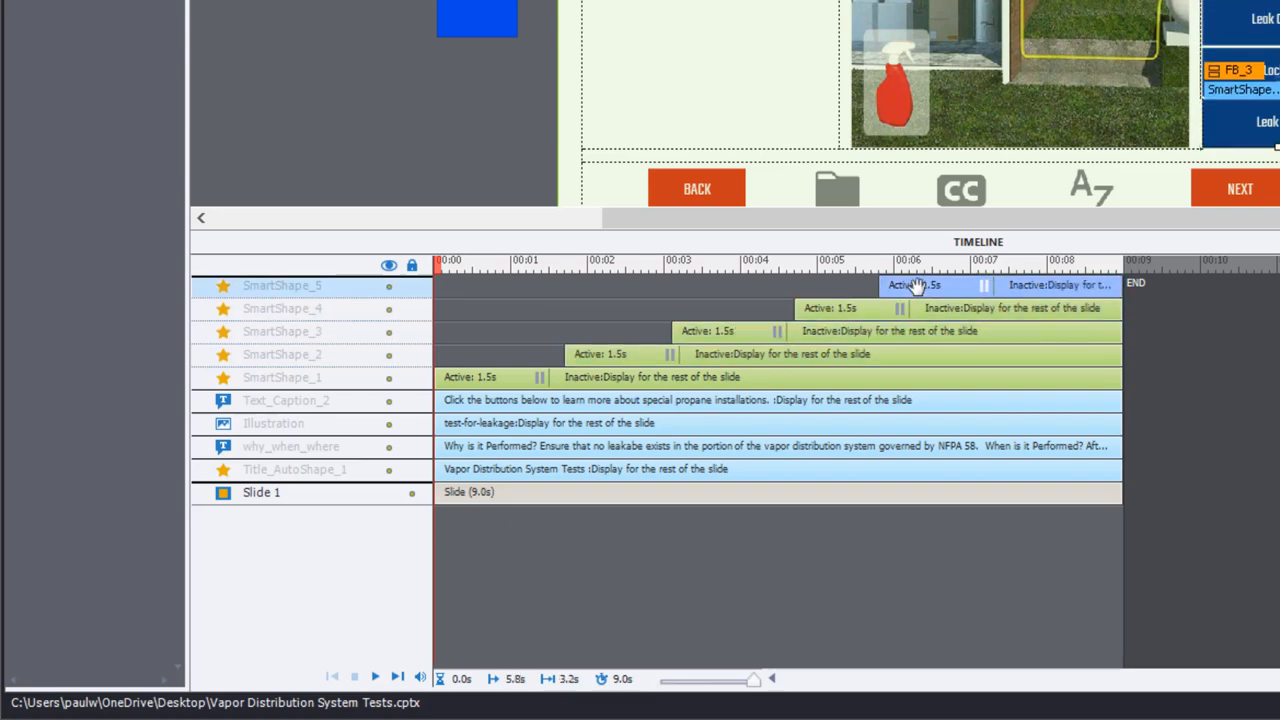
key(ctrl+e)
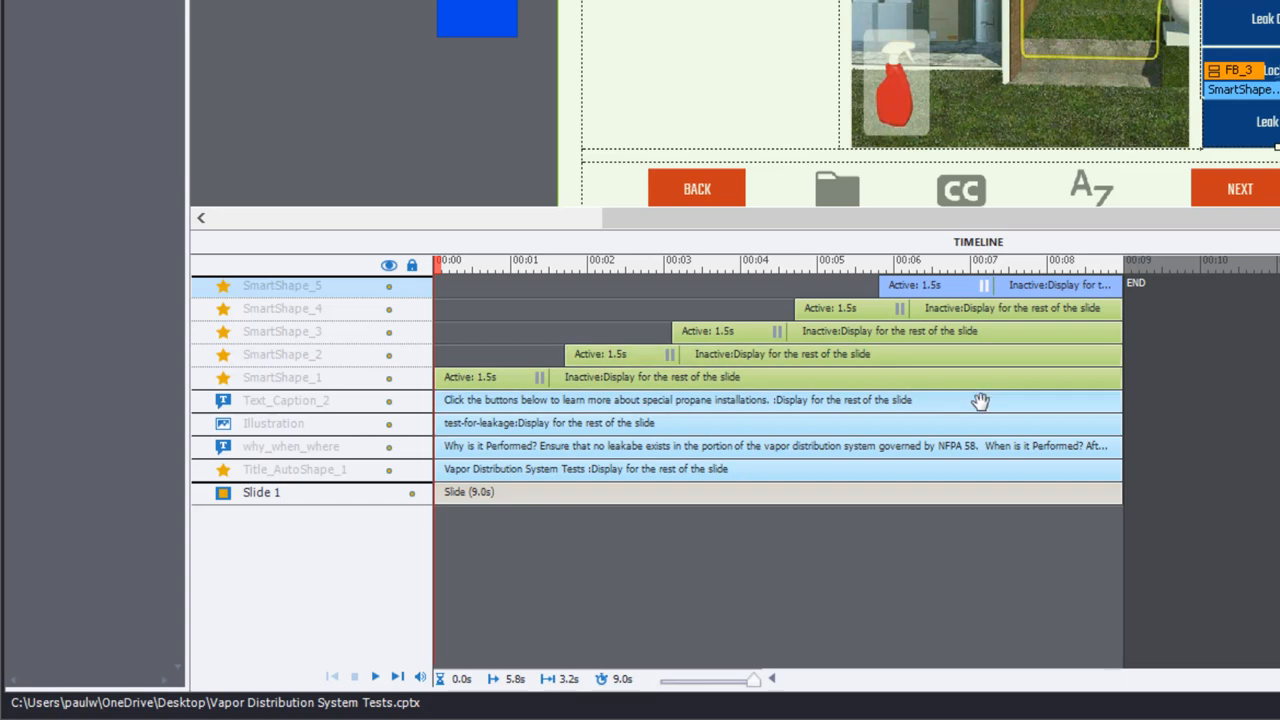
mouse_move(545, 445)
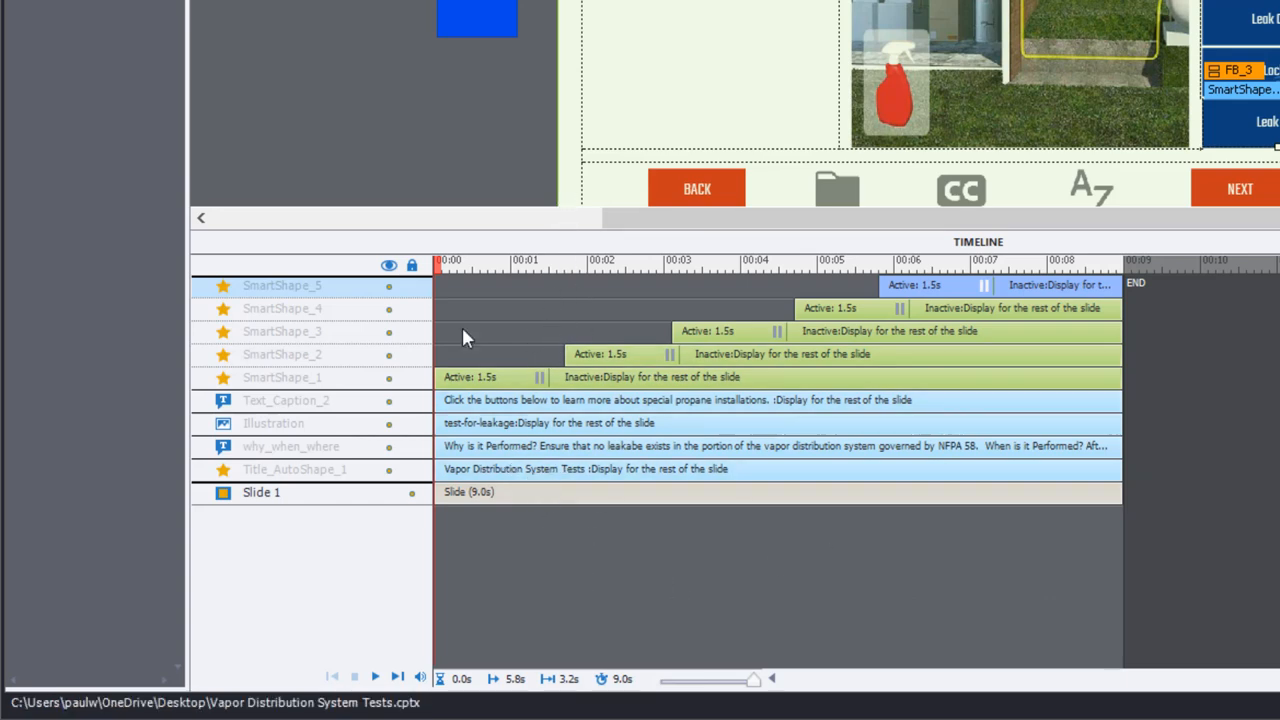
mouse_move(553, 273)
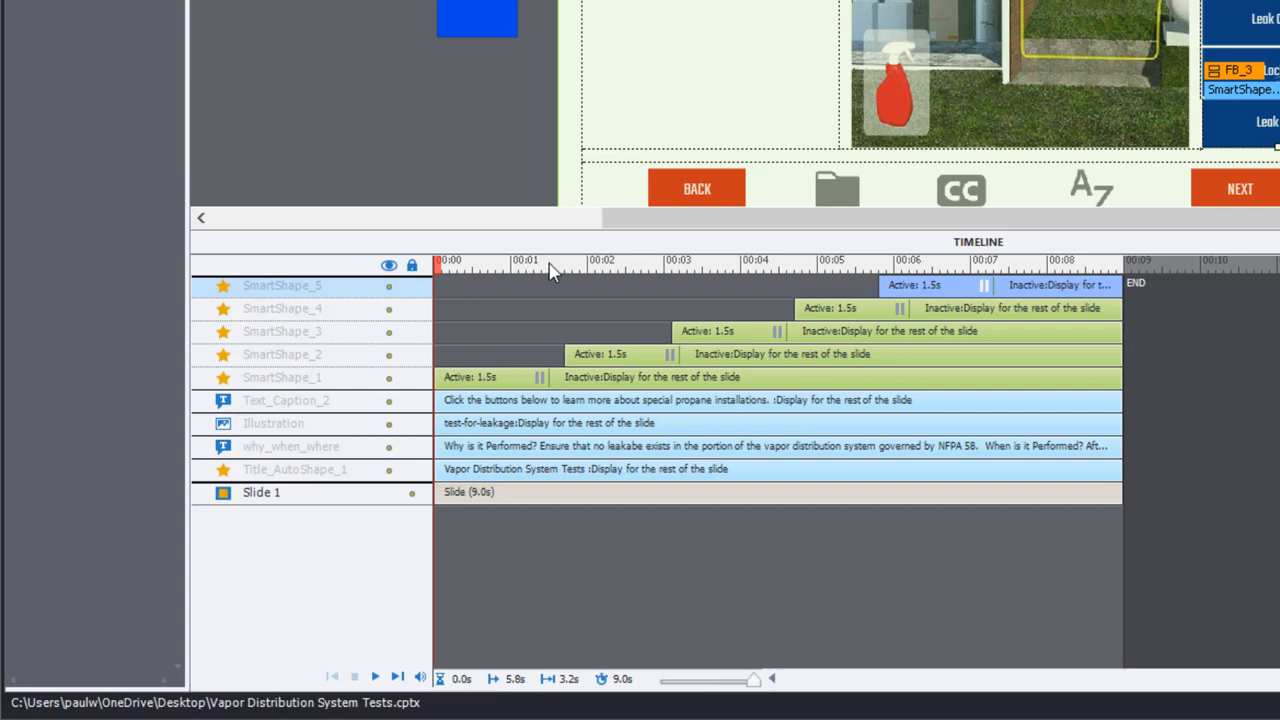
mouse_move(548, 377)
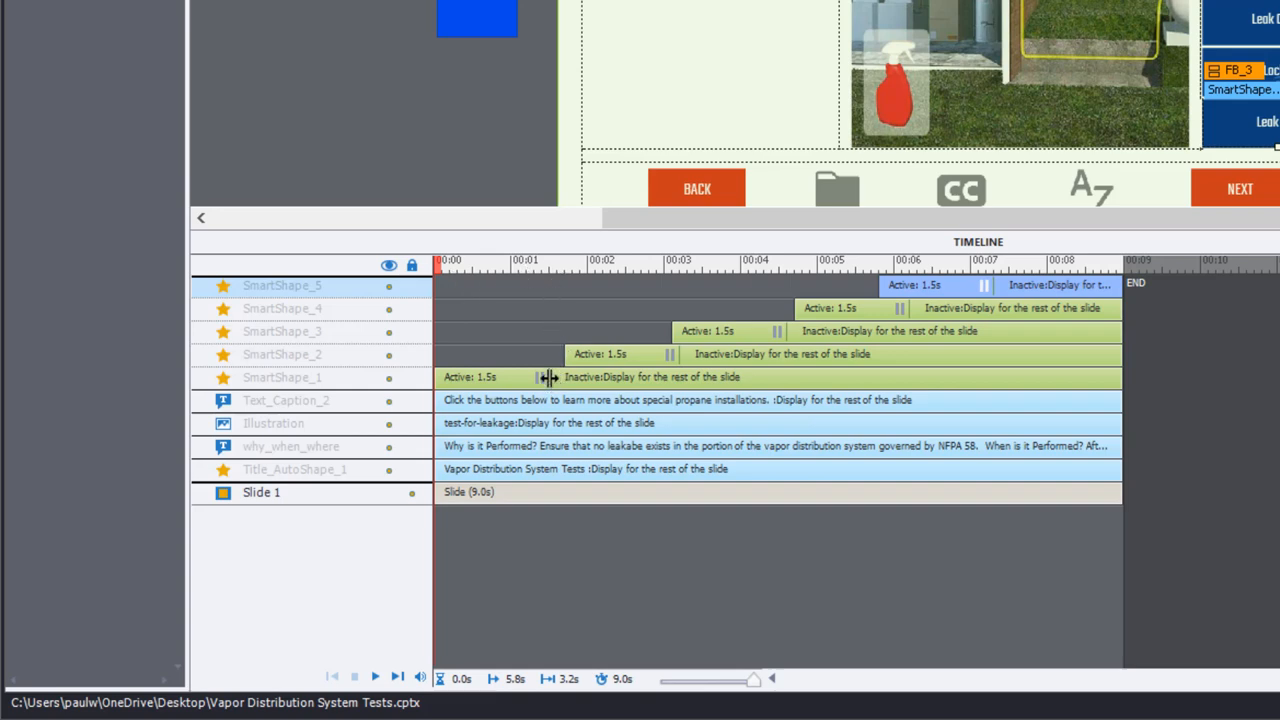
mouse_move(610, 350)
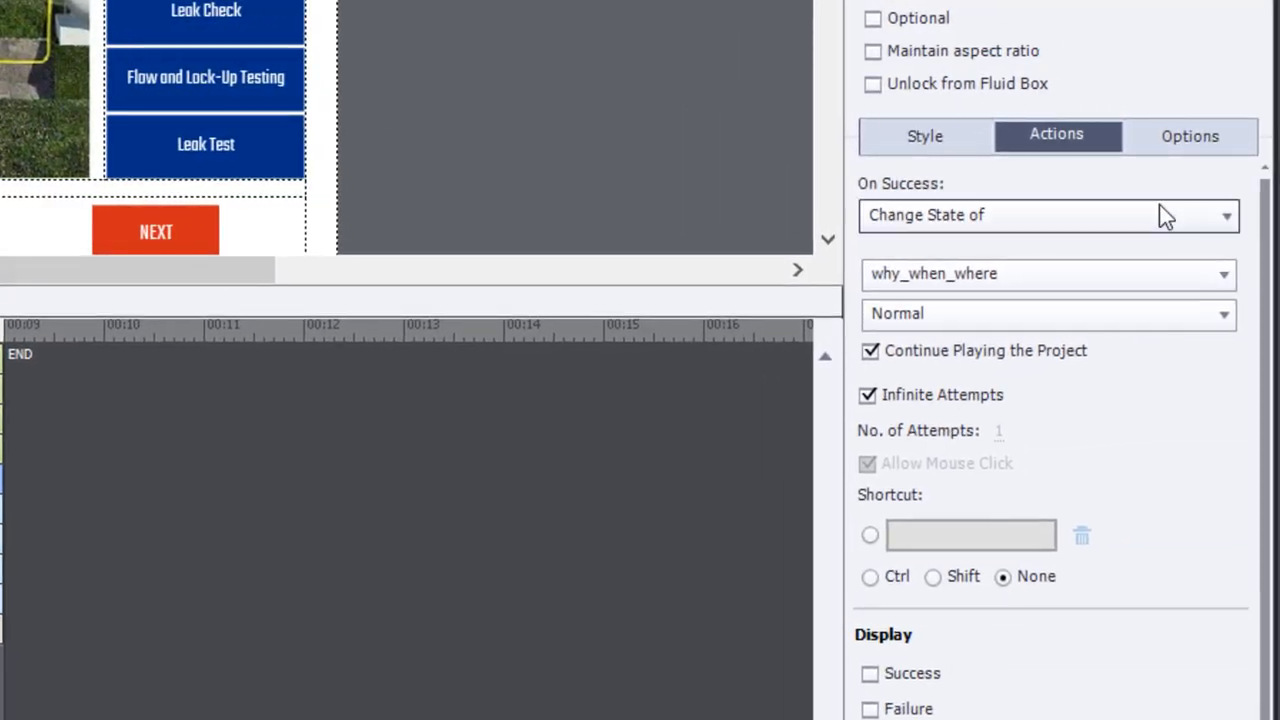
mouse_move(1072, 240)
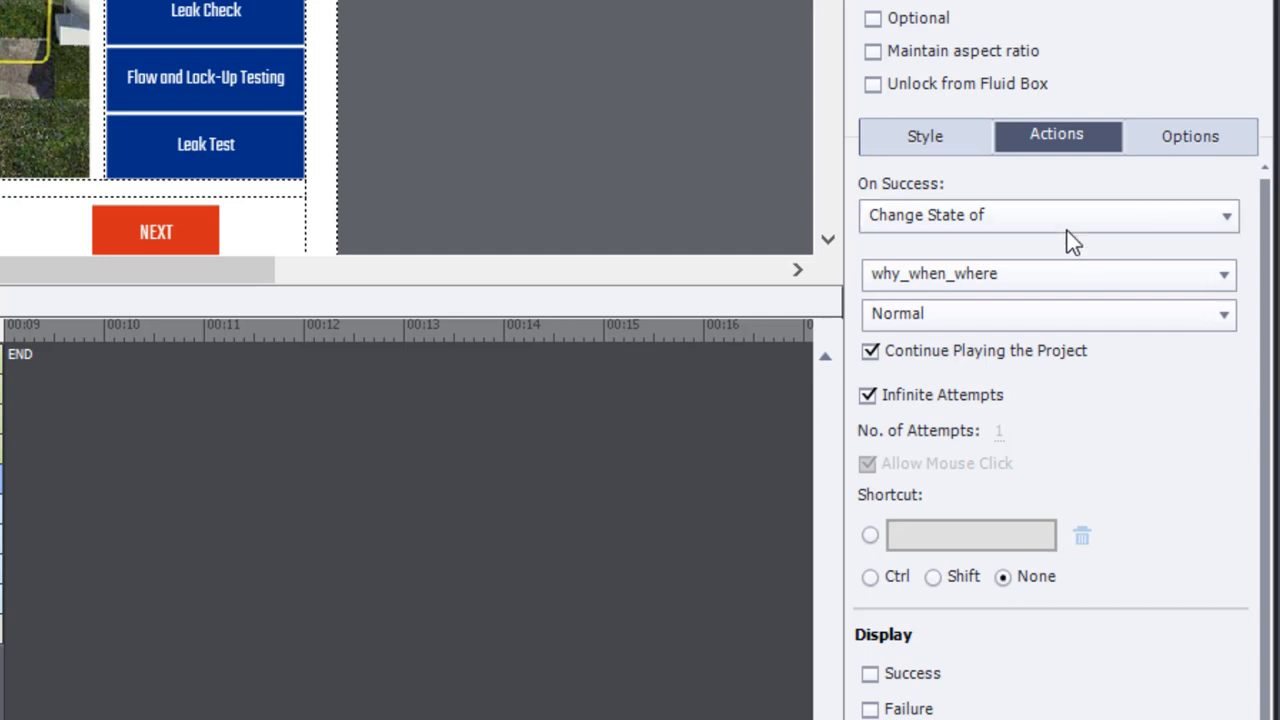
mouse_move(1067, 255)
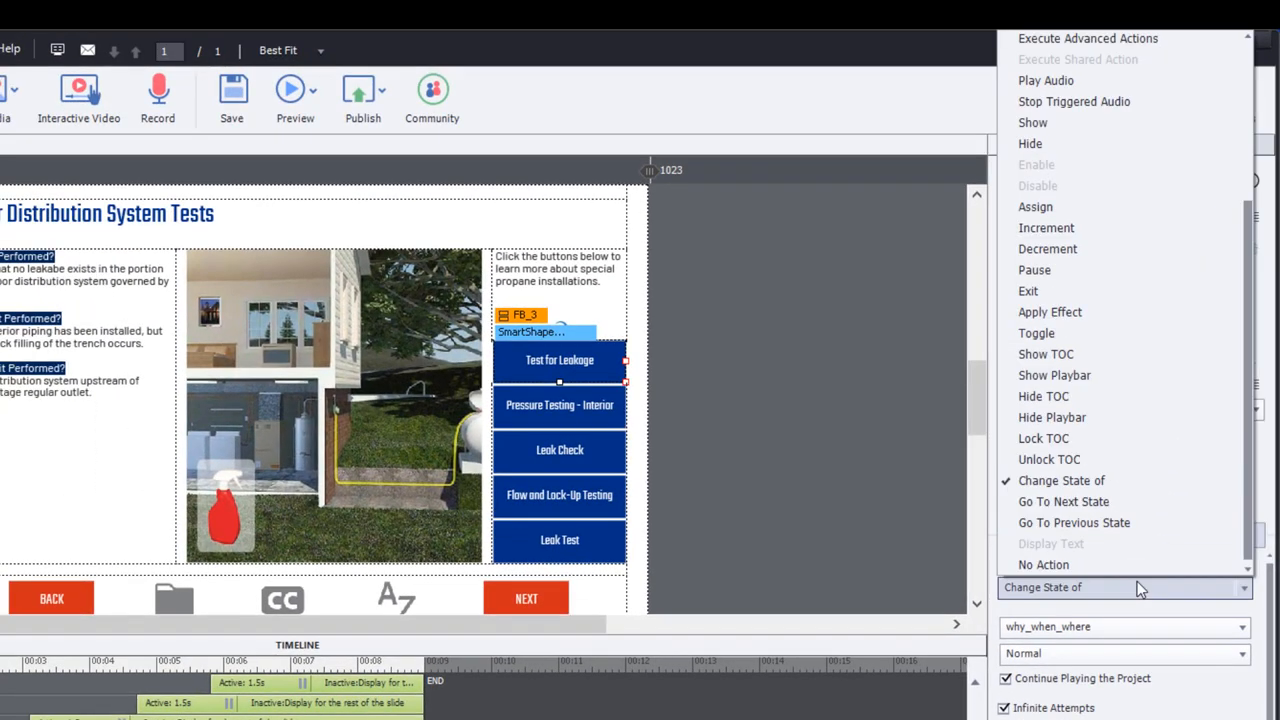
mouse_move(1068, 522)
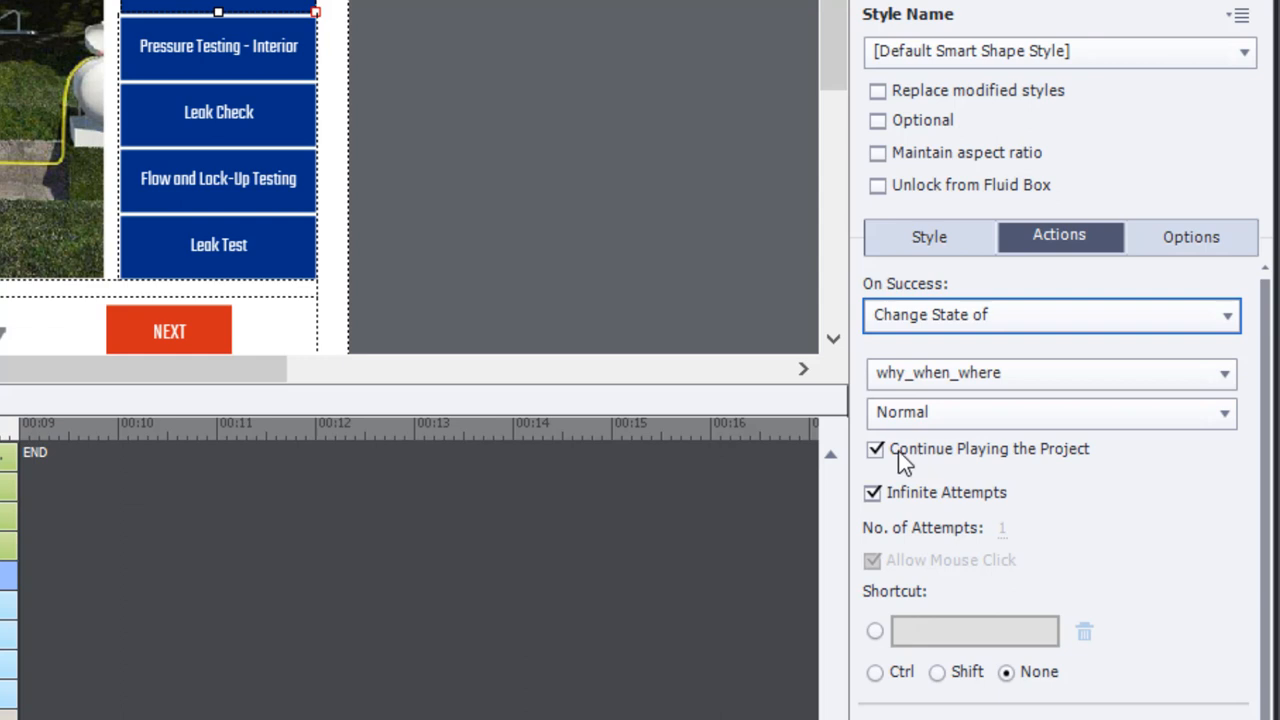
mouse_move(883, 460)
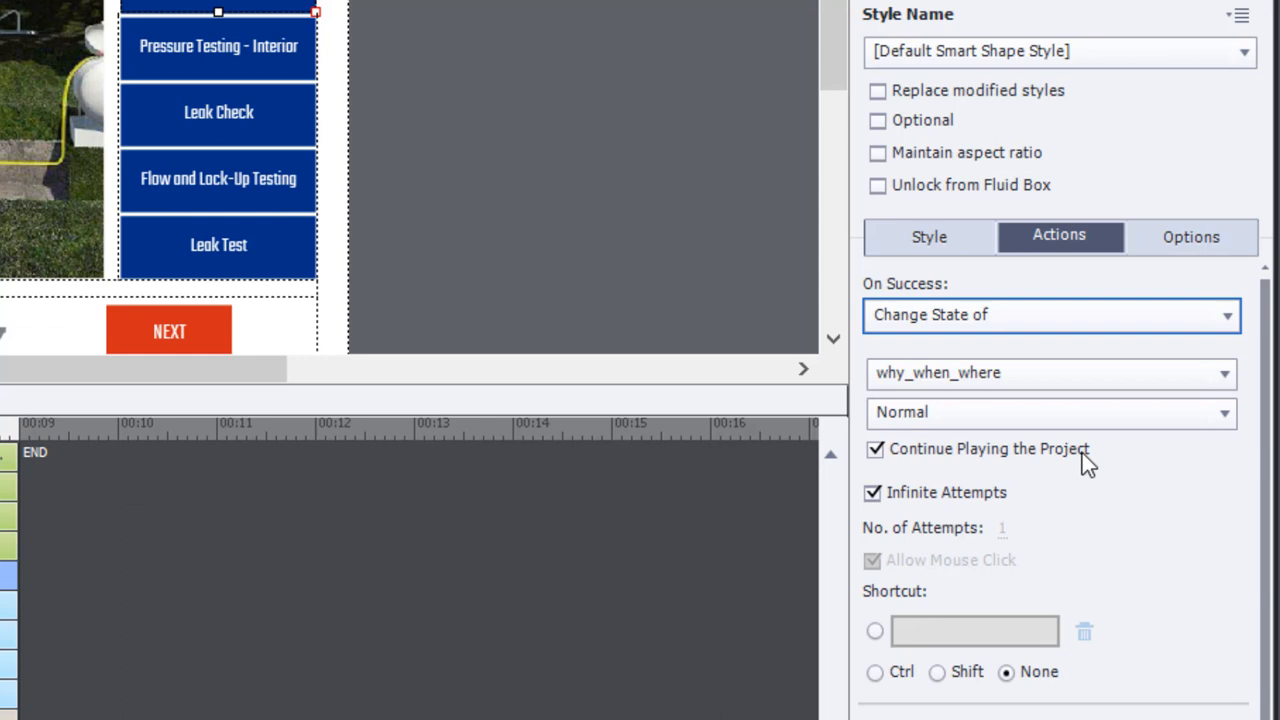
mouse_move(1116, 478)
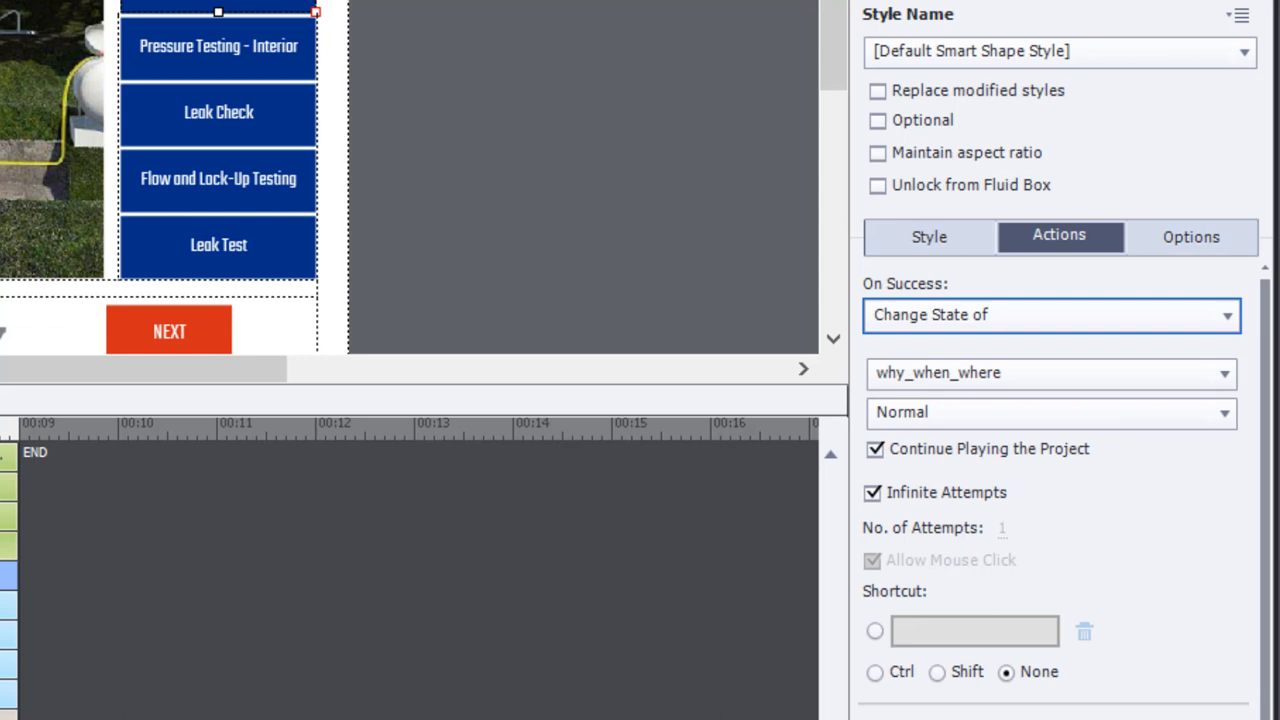
click(1050, 314)
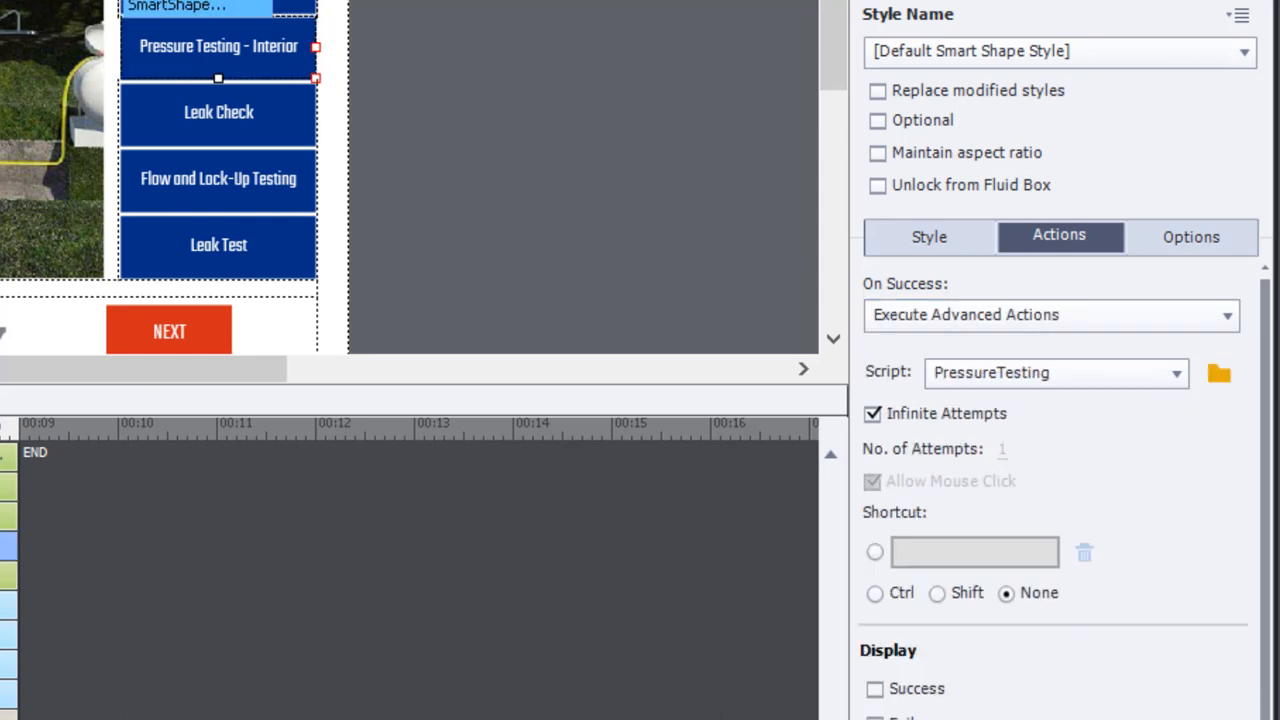
mouse_move(1223, 484)
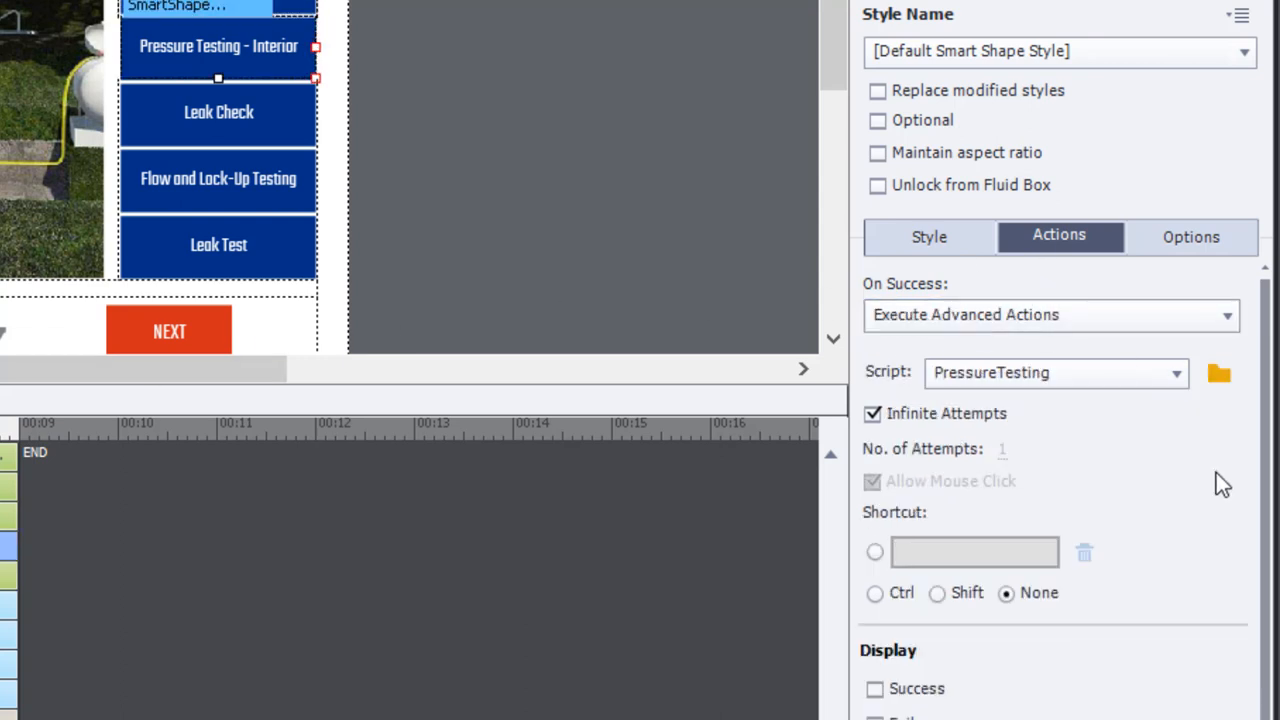
click(1218, 373)
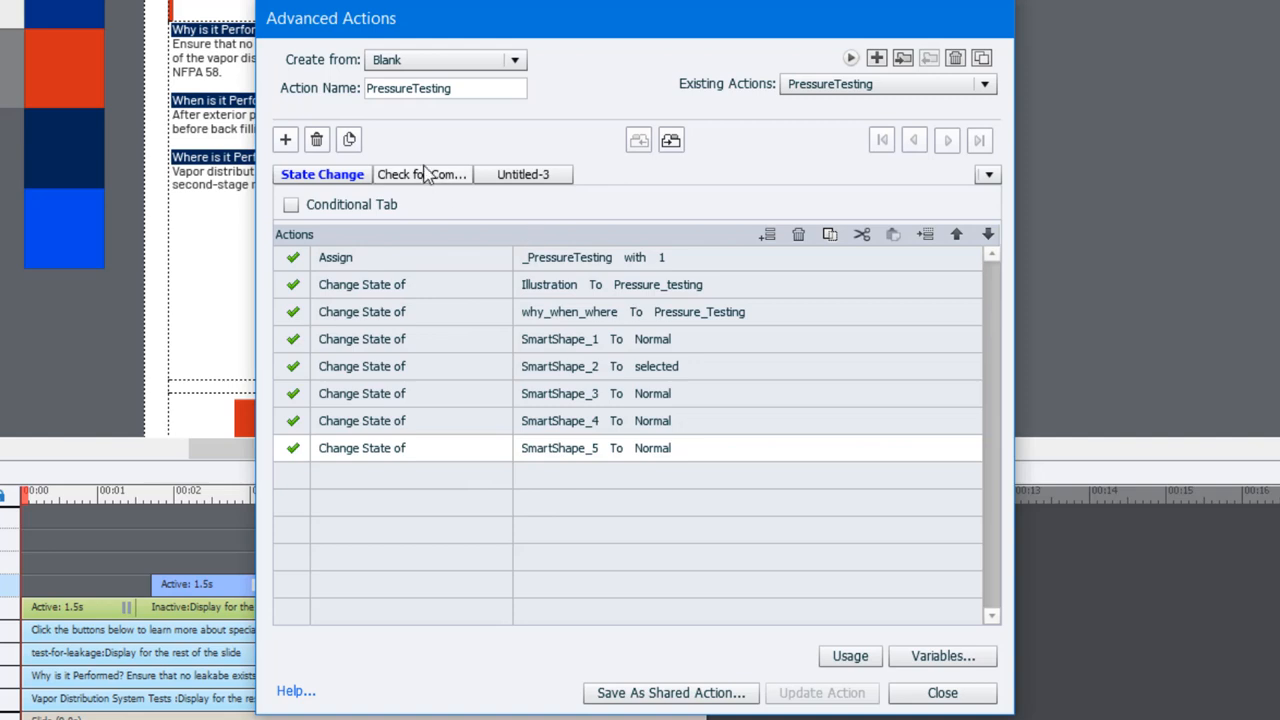
click(422, 174)
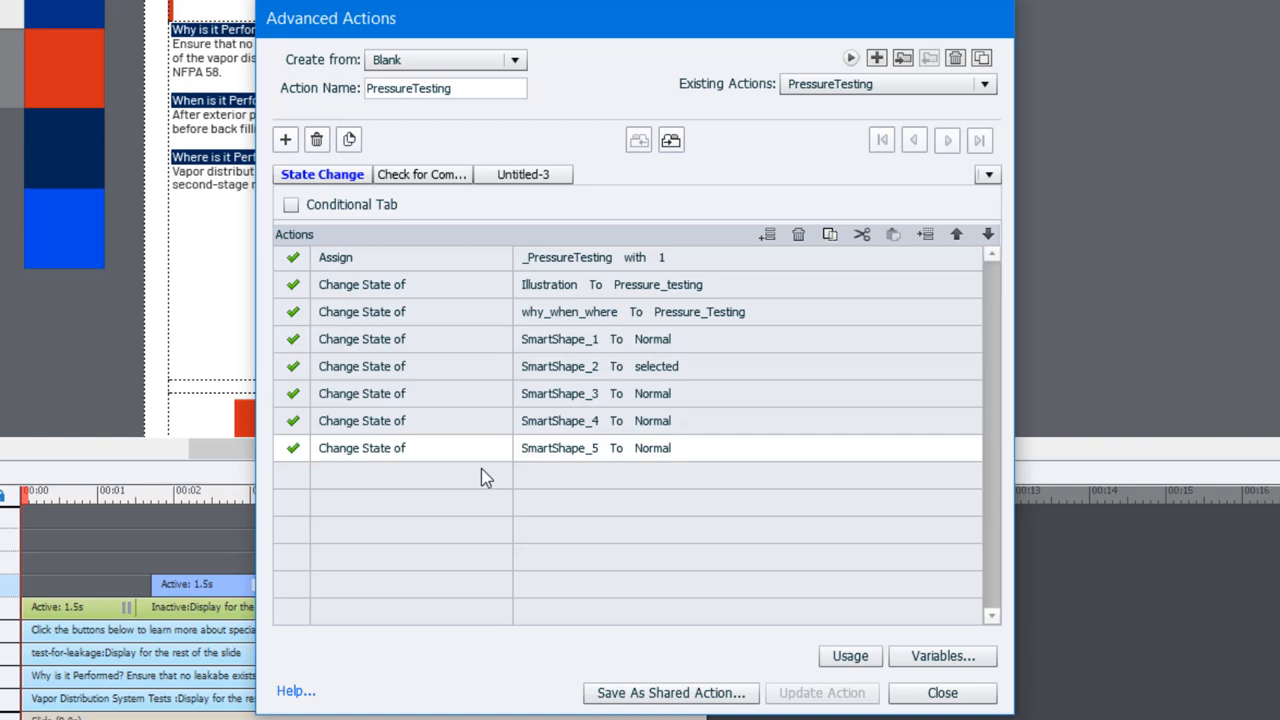
click(941, 692)
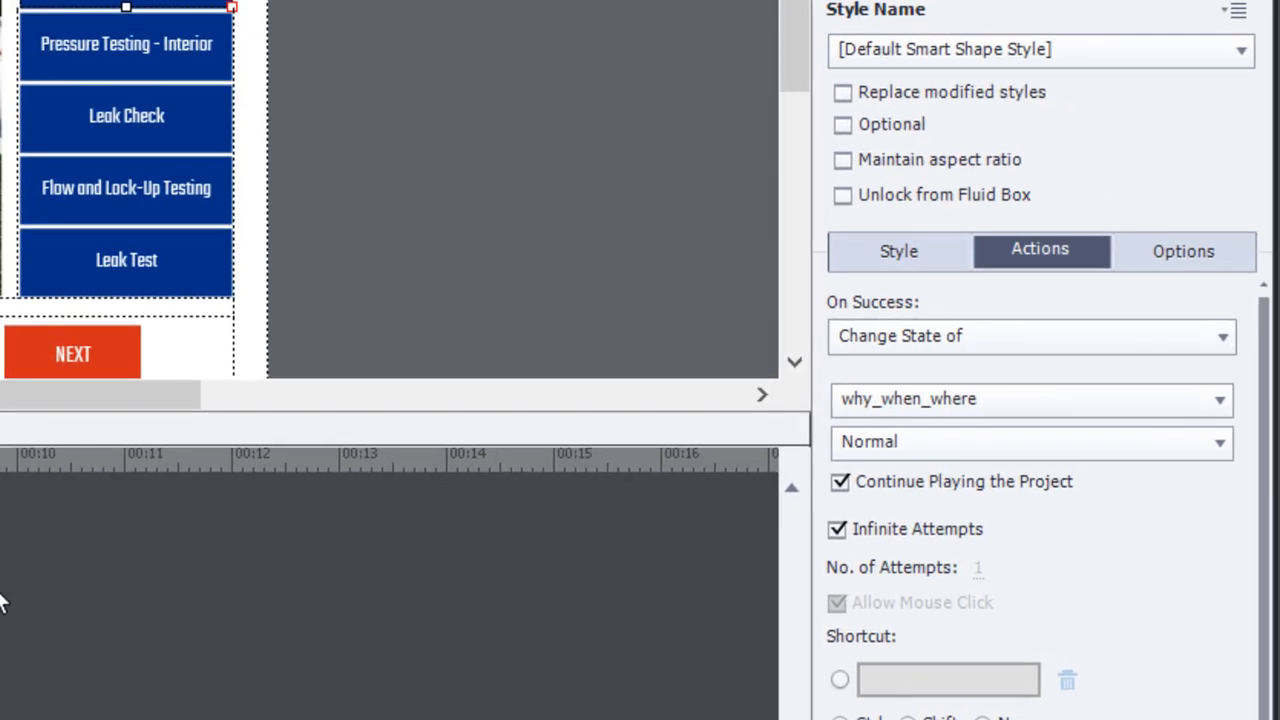
mouse_move(994, 449)
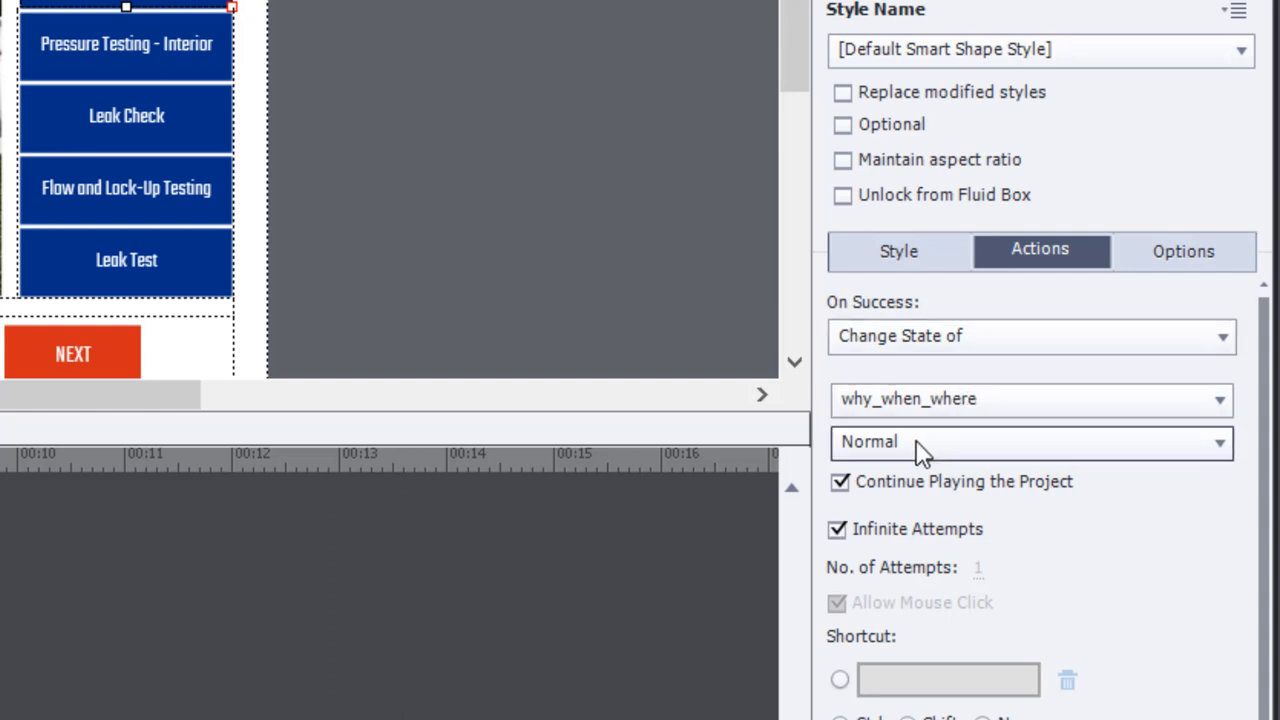
mouse_move(920, 488)
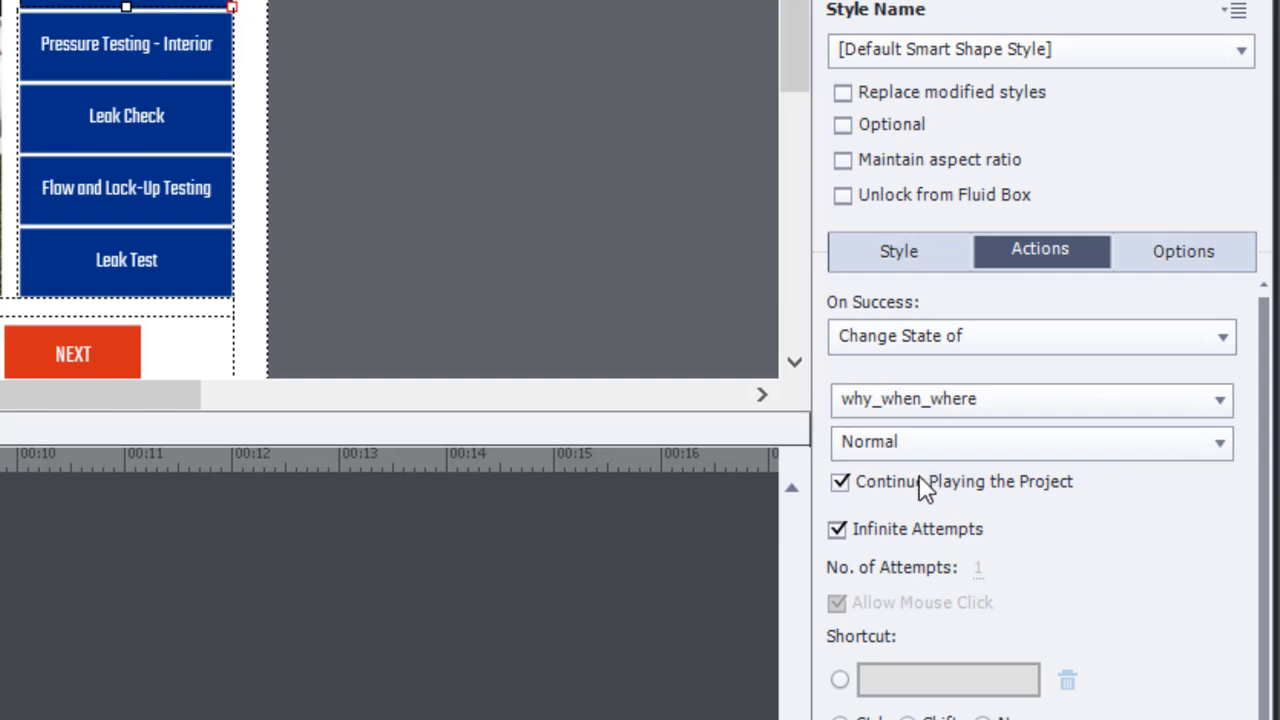
mouse_move(890, 497)
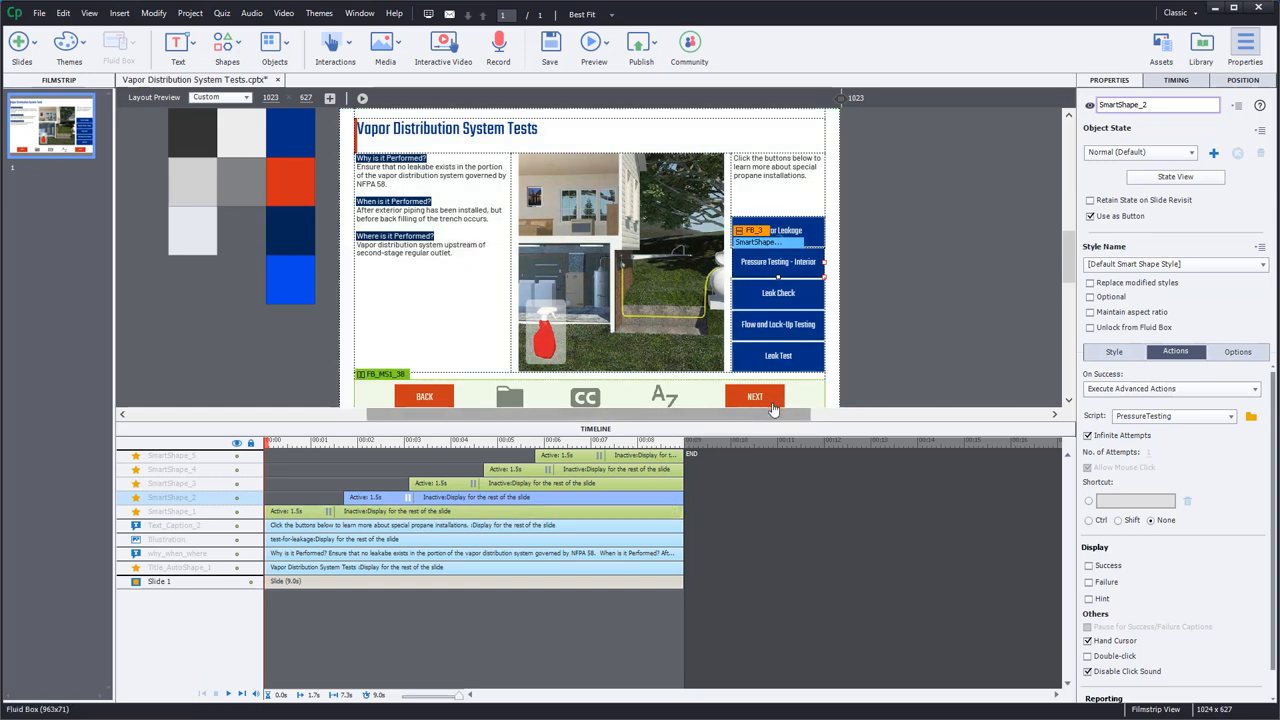
mouse_move(757, 397)
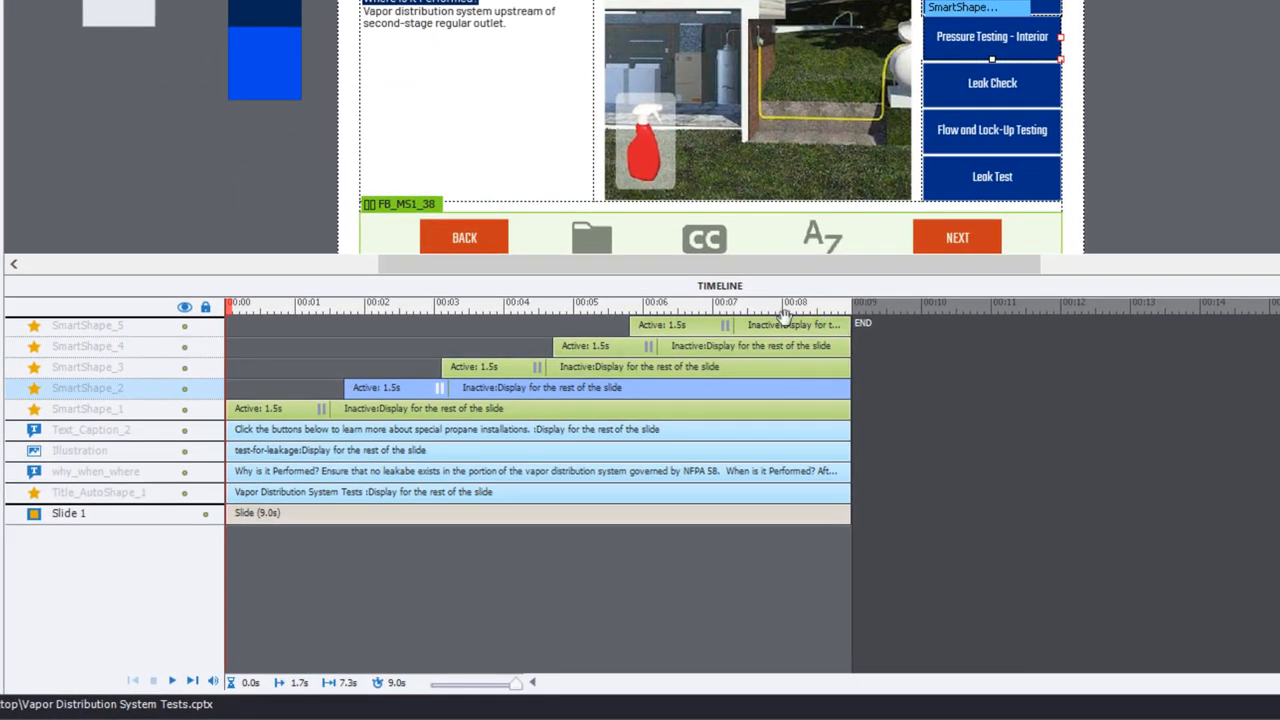
mouse_move(793, 350)
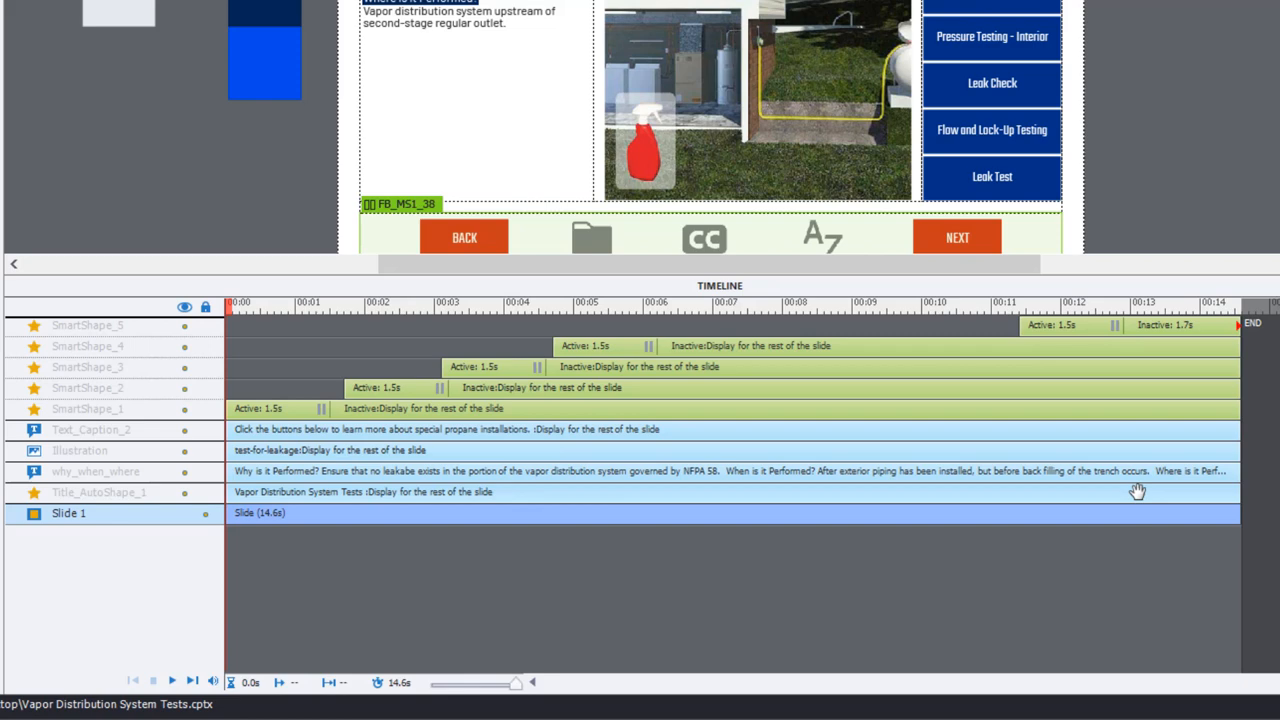
mouse_move(1238, 518)
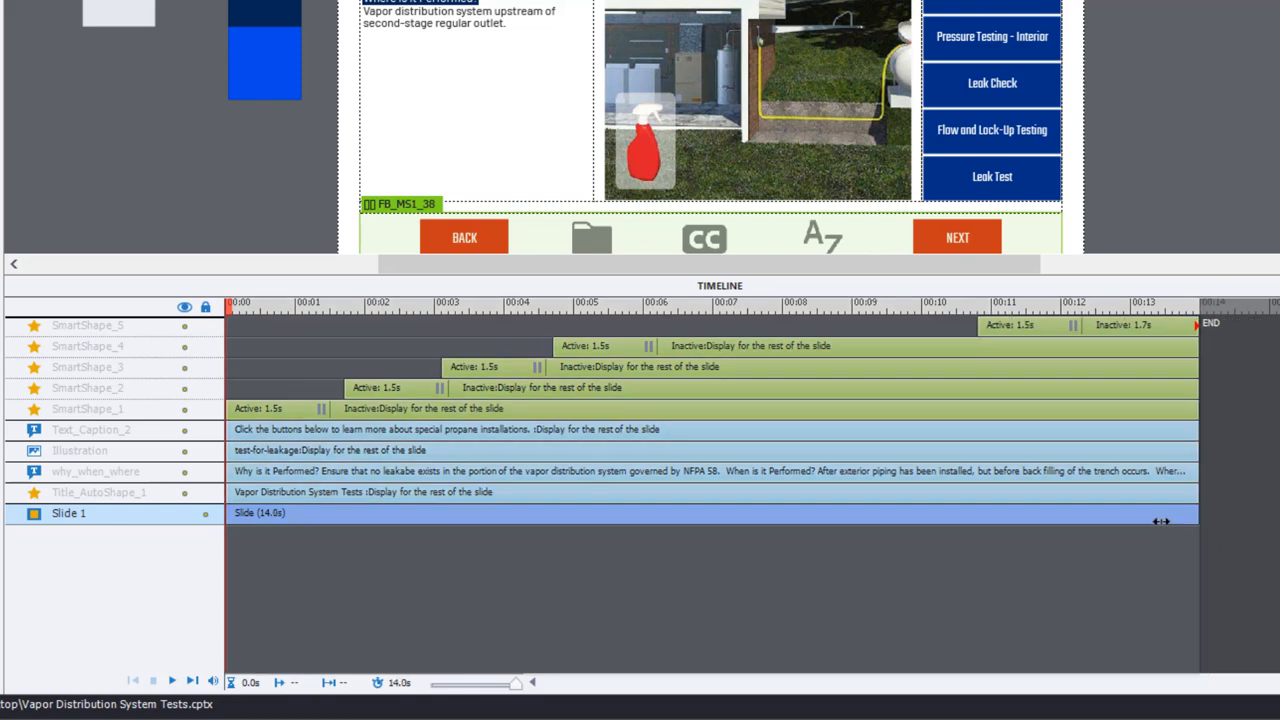
Step: Trim Slide 1's duration by dragging its Timeline bar edge
drag(1160, 520, 1206, 513)
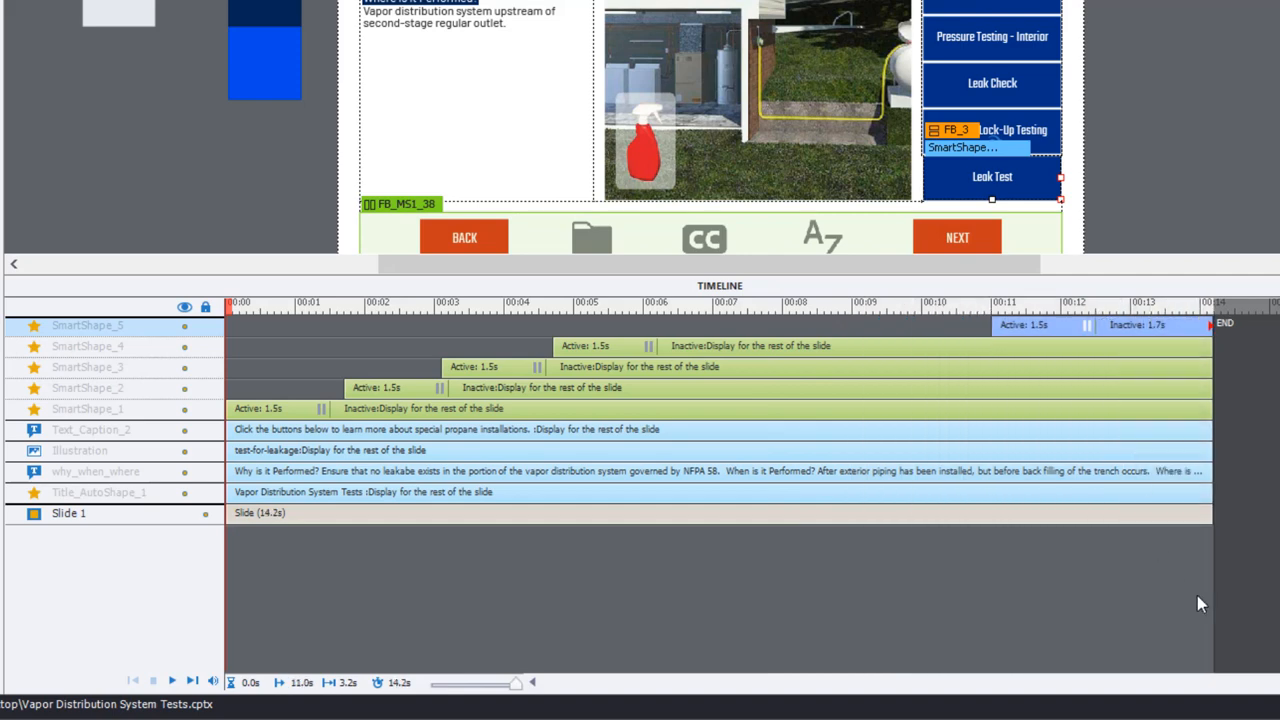
mouse_move(1219, 525)
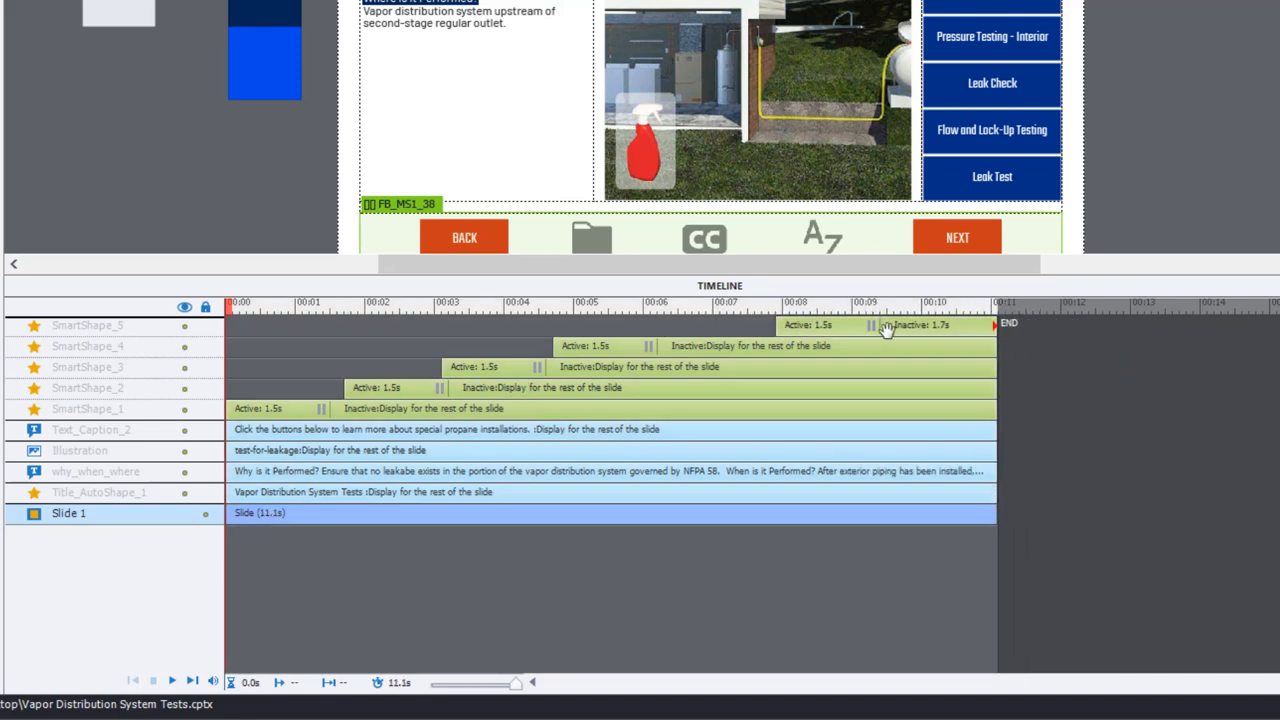
mouse_move(978, 367)
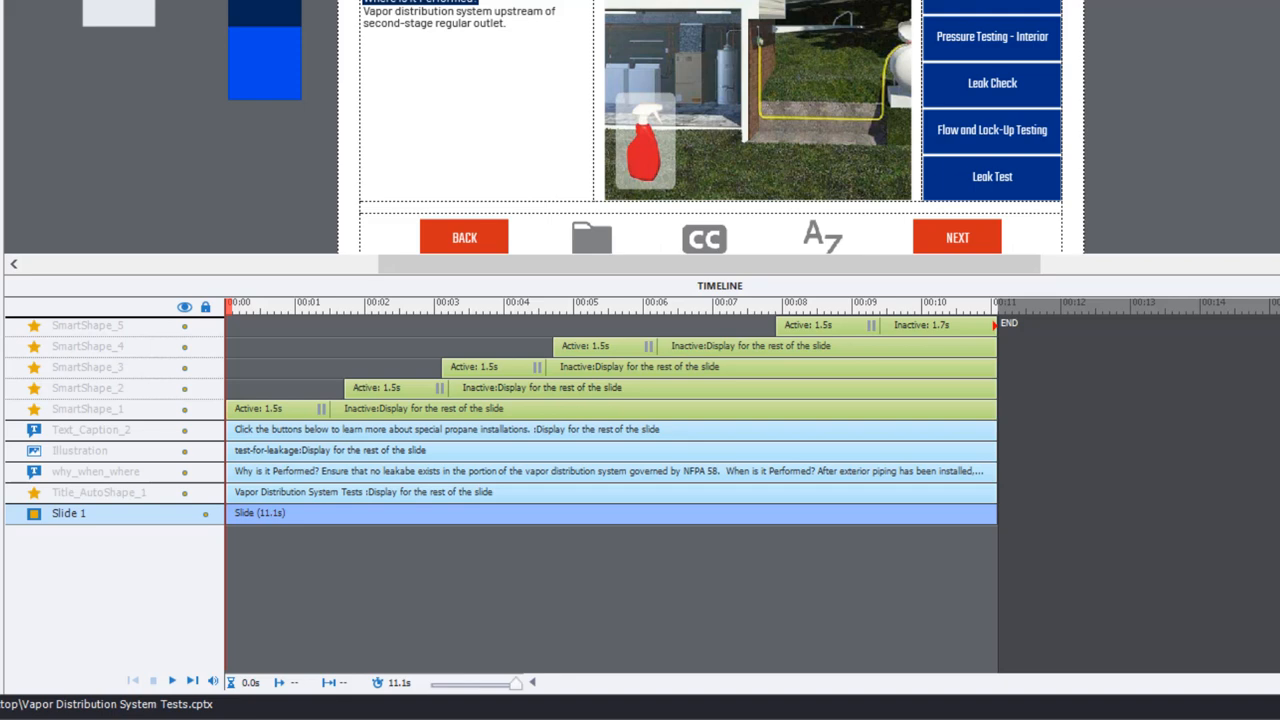
mouse_move(1274, 190)
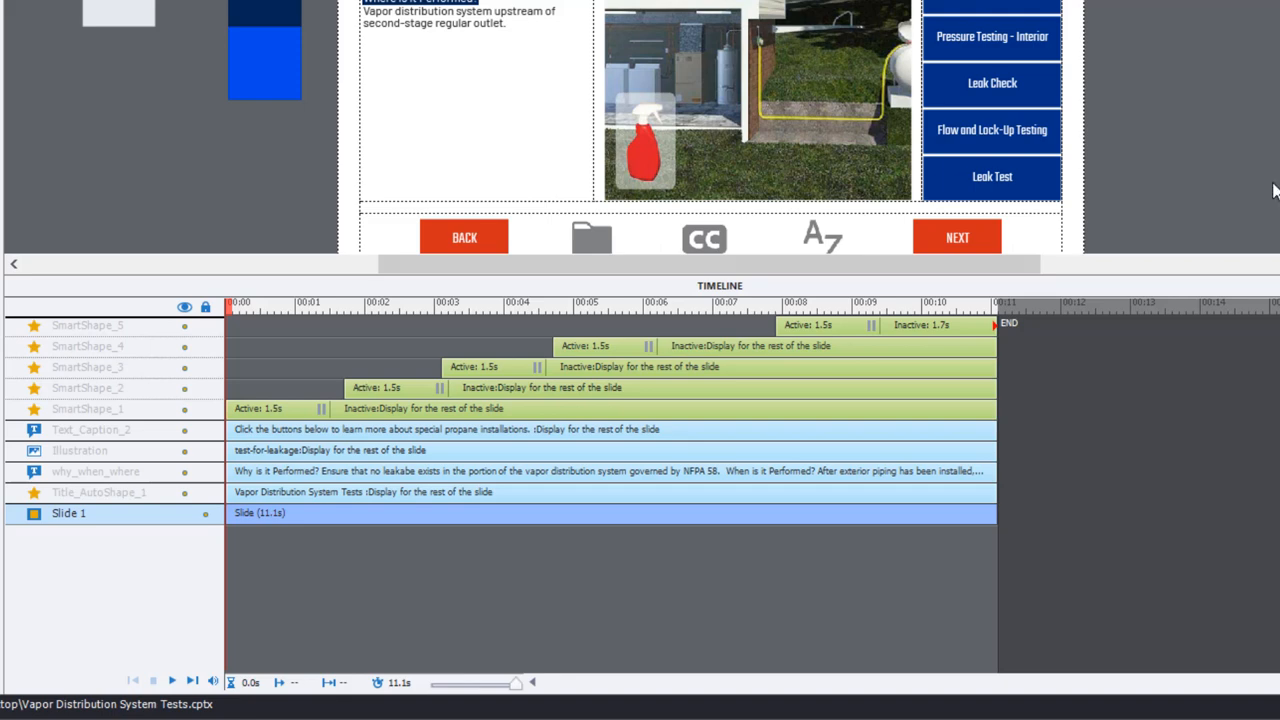
mouse_move(1261, 75)
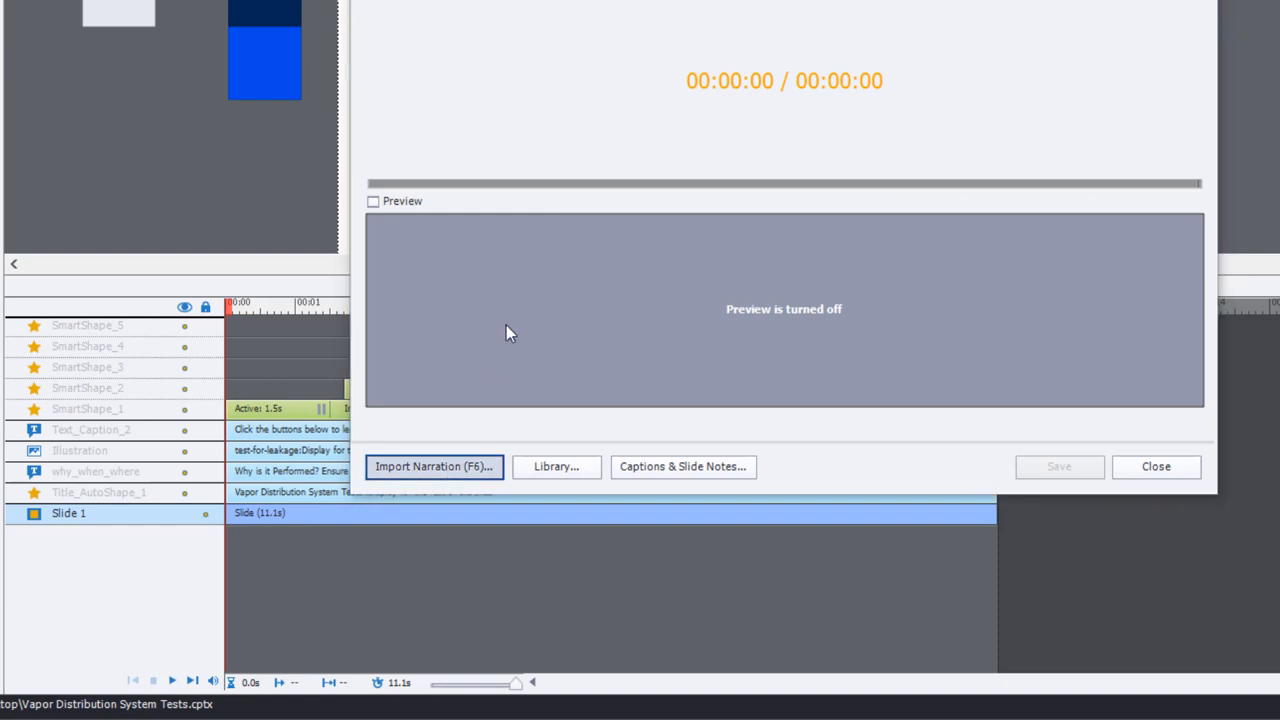
Step: Import narration M4-L1-P29.mp3 onto Slide 1, extending the slide to fit the audio
click(434, 466)
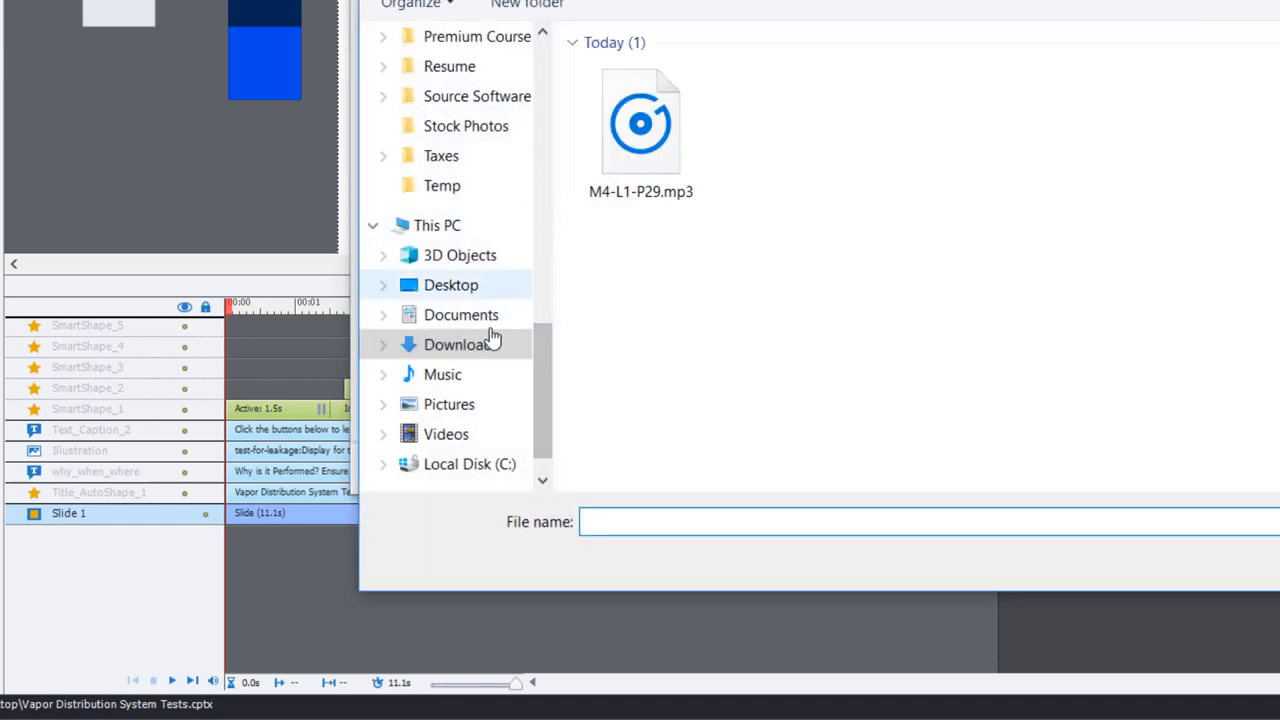
double_click(640, 120)
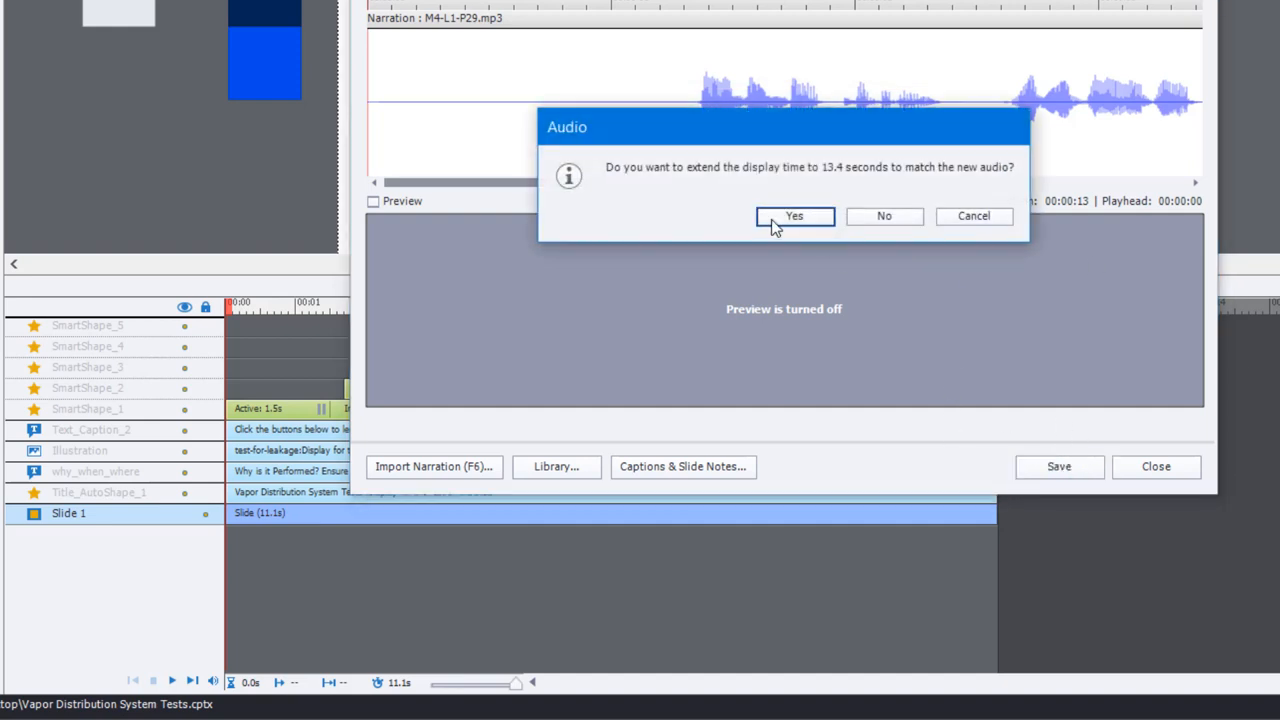
click(794, 216)
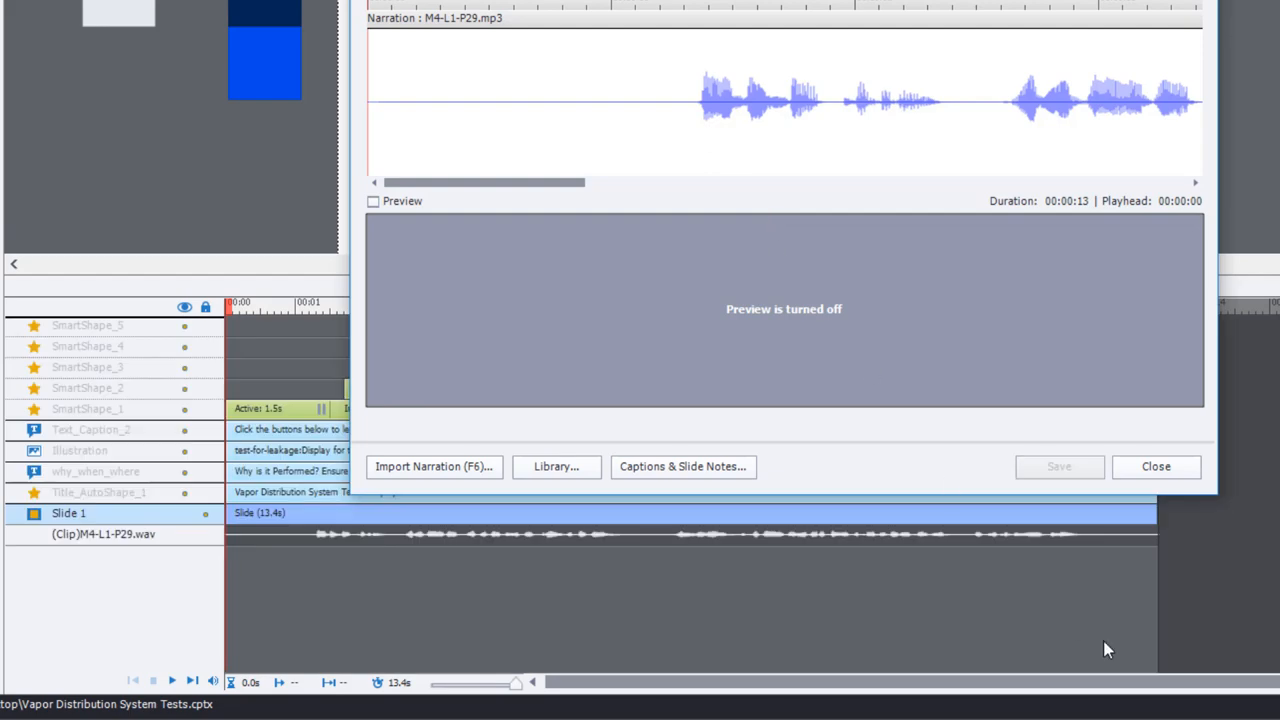
click(1155, 466)
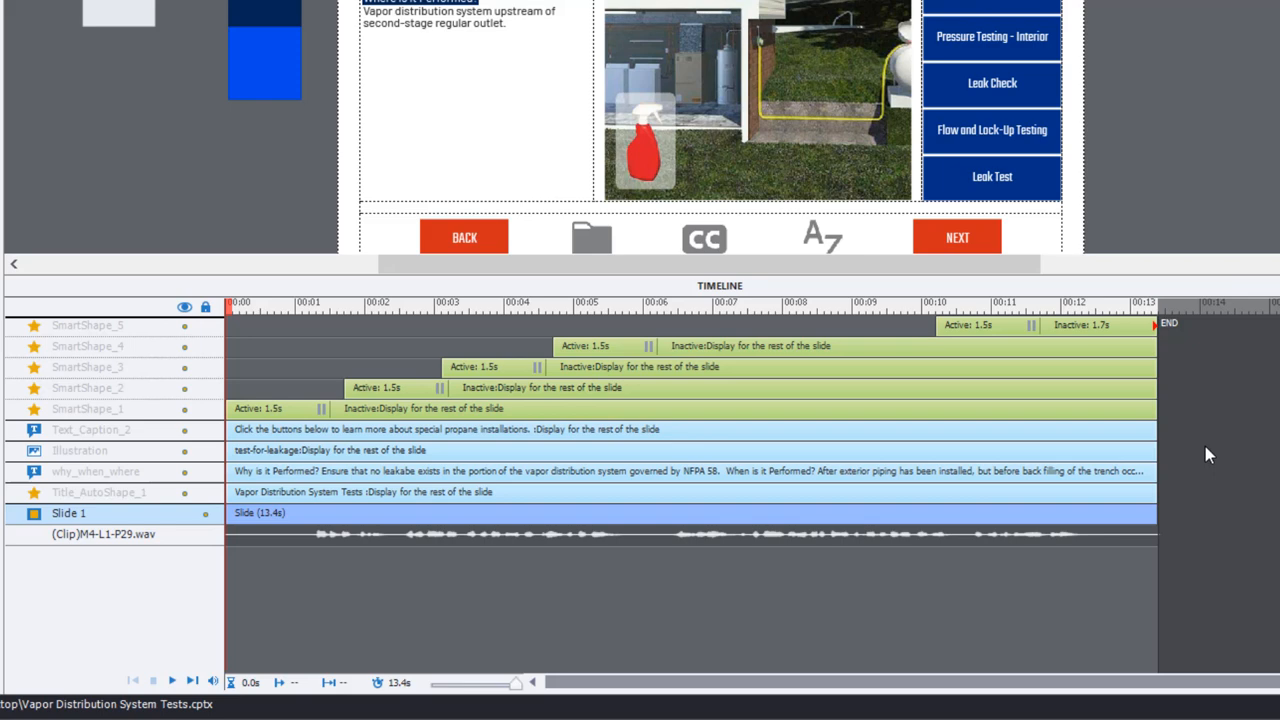
mouse_move(769, 387)
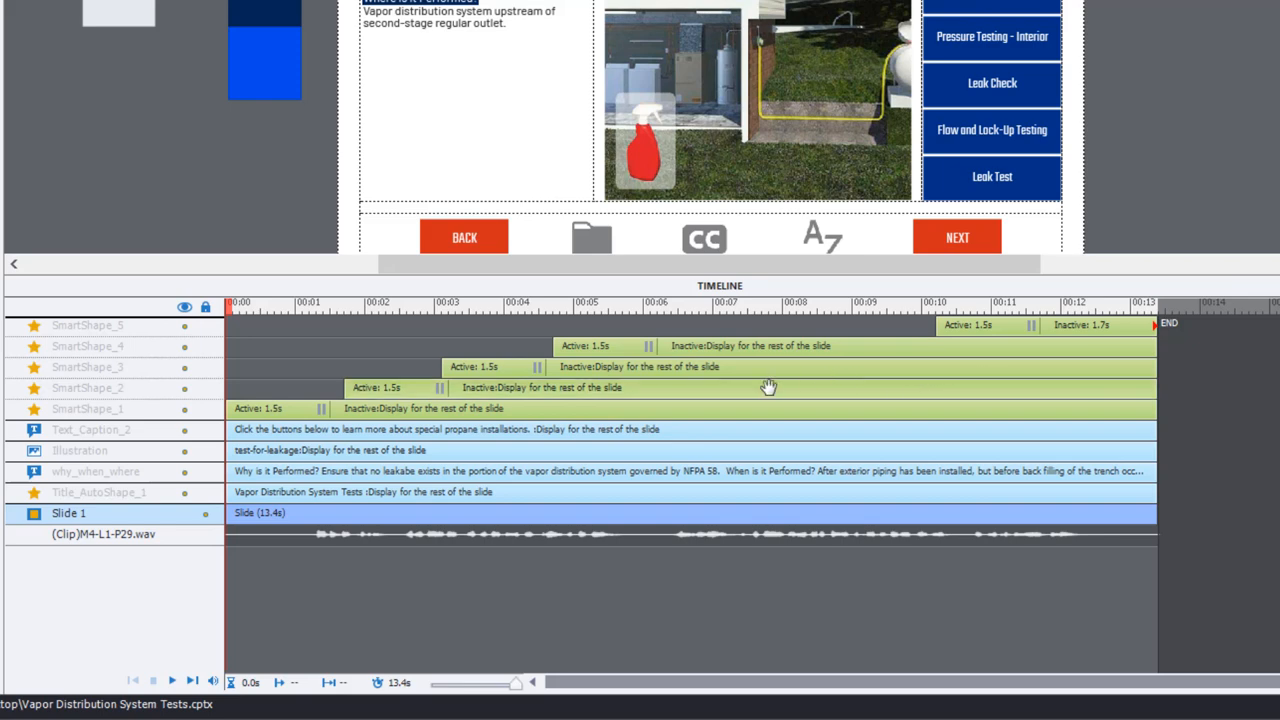
mouse_move(613, 343)
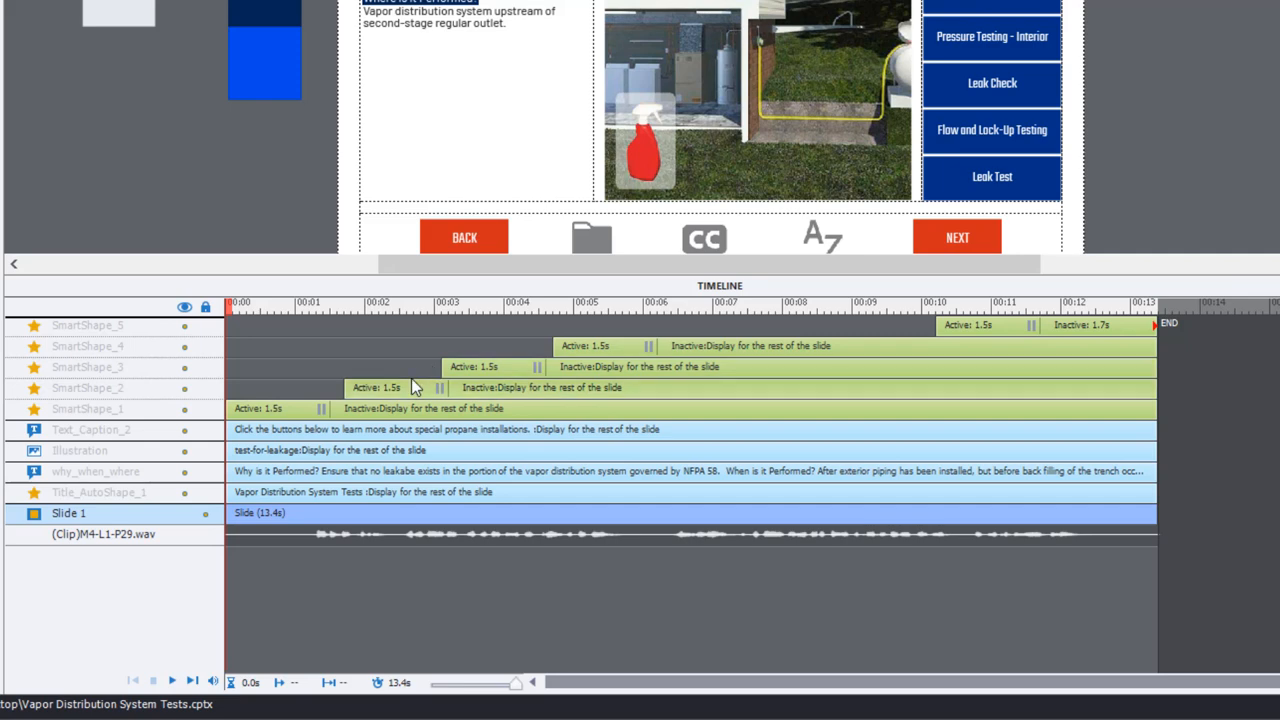
mouse_move(330, 475)
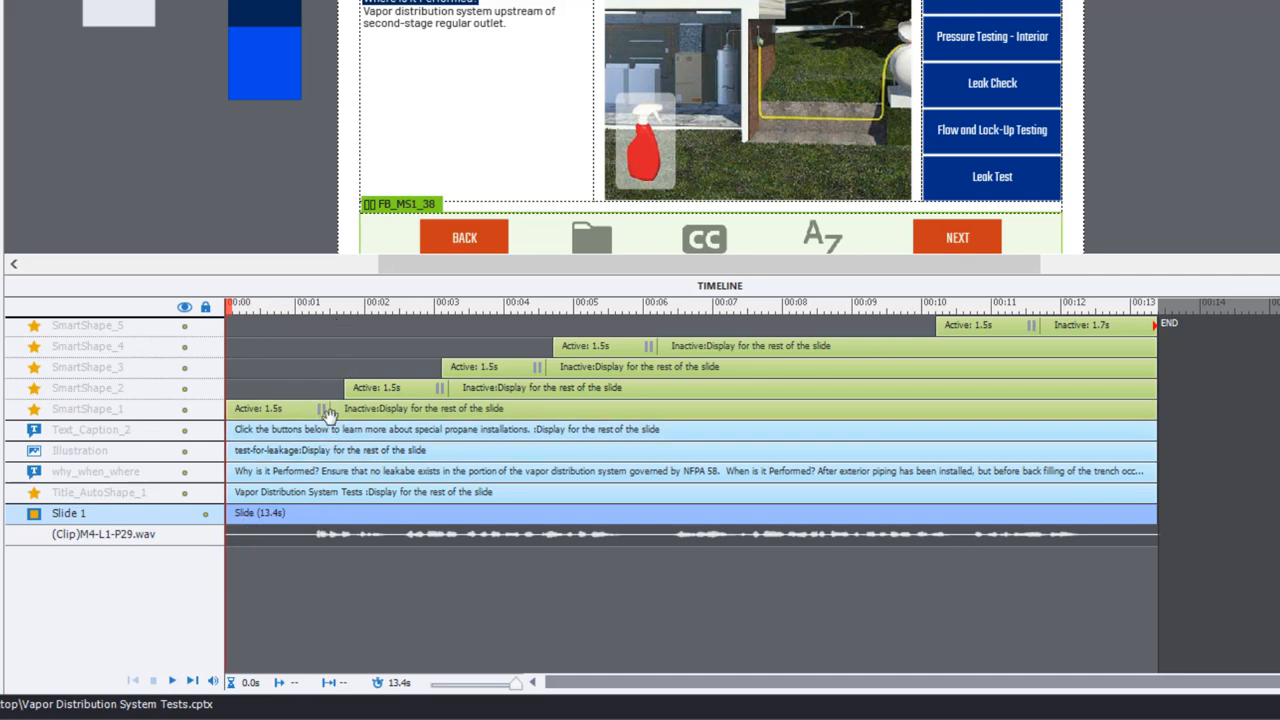
mouse_move(358, 558)
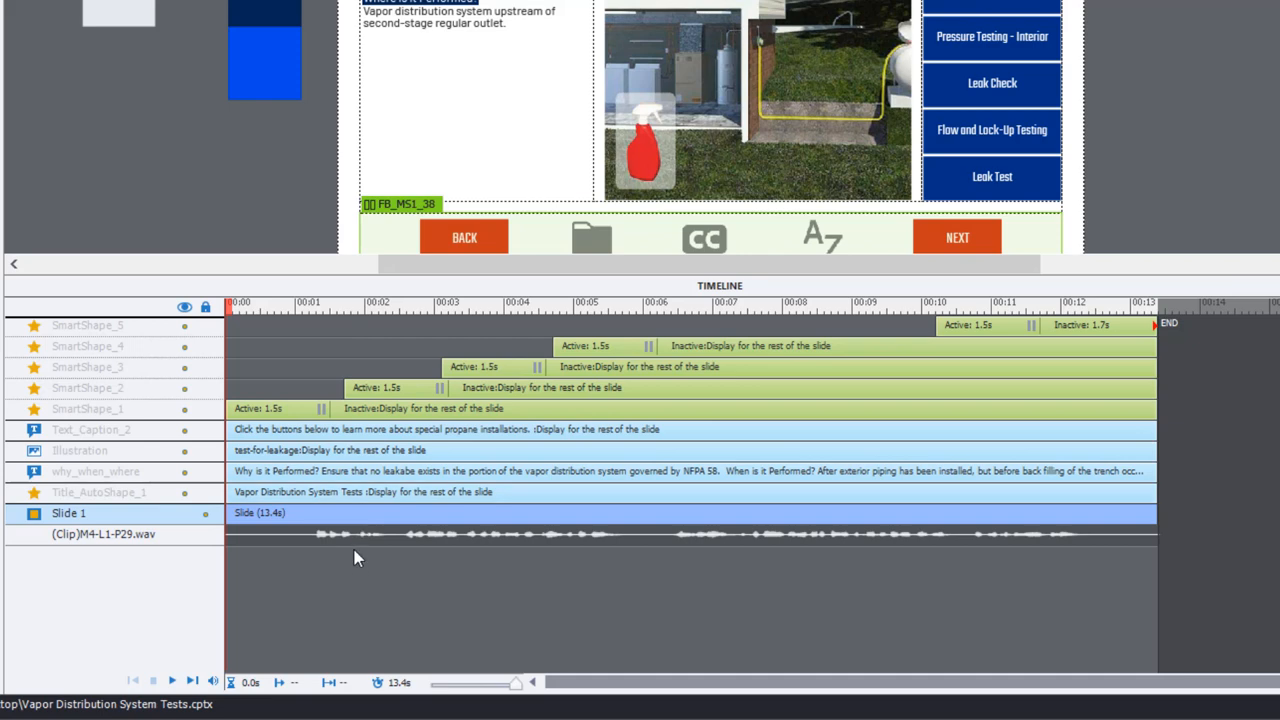
mouse_move(371, 543)
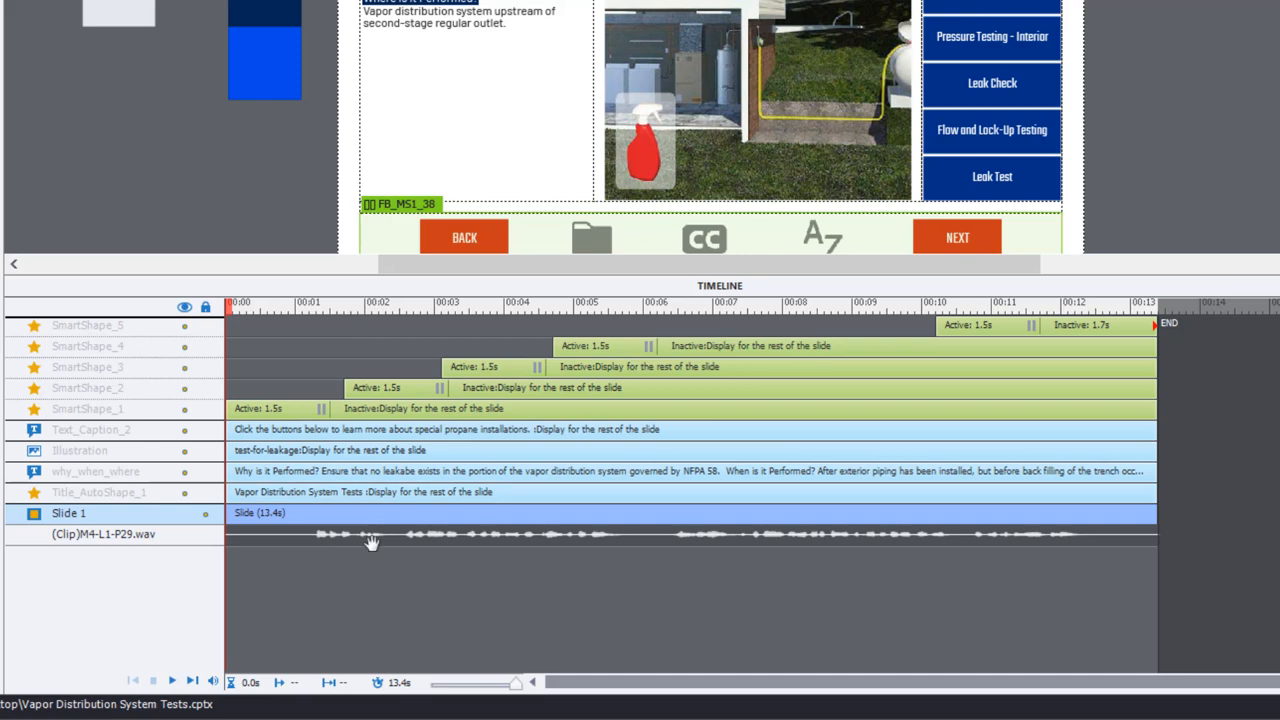
mouse_move(1196, 529)
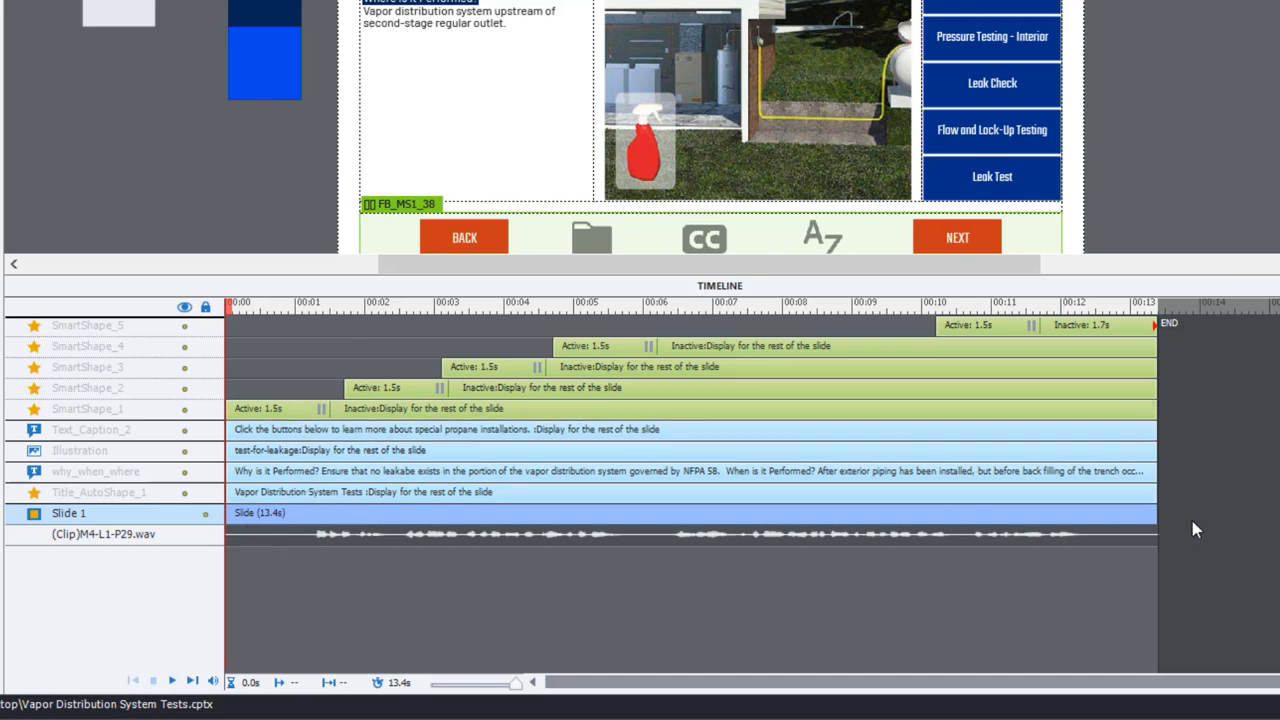
mouse_move(1184, 530)
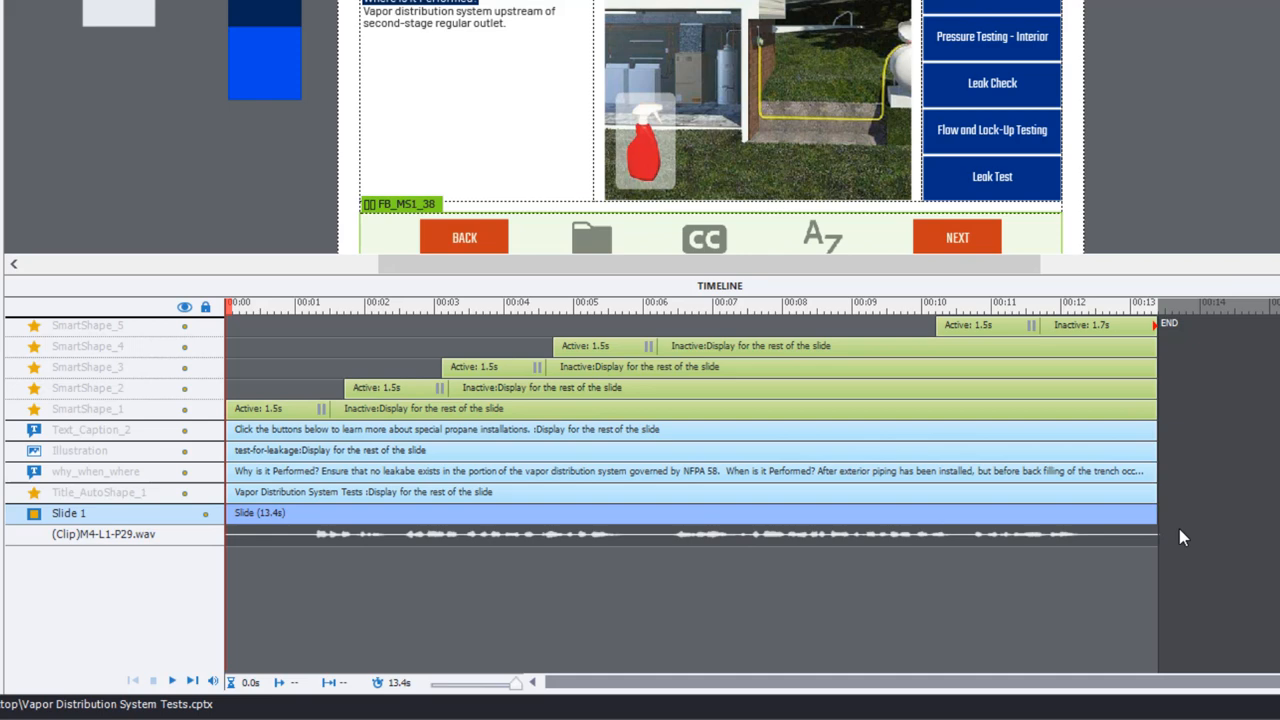
mouse_move(865, 480)
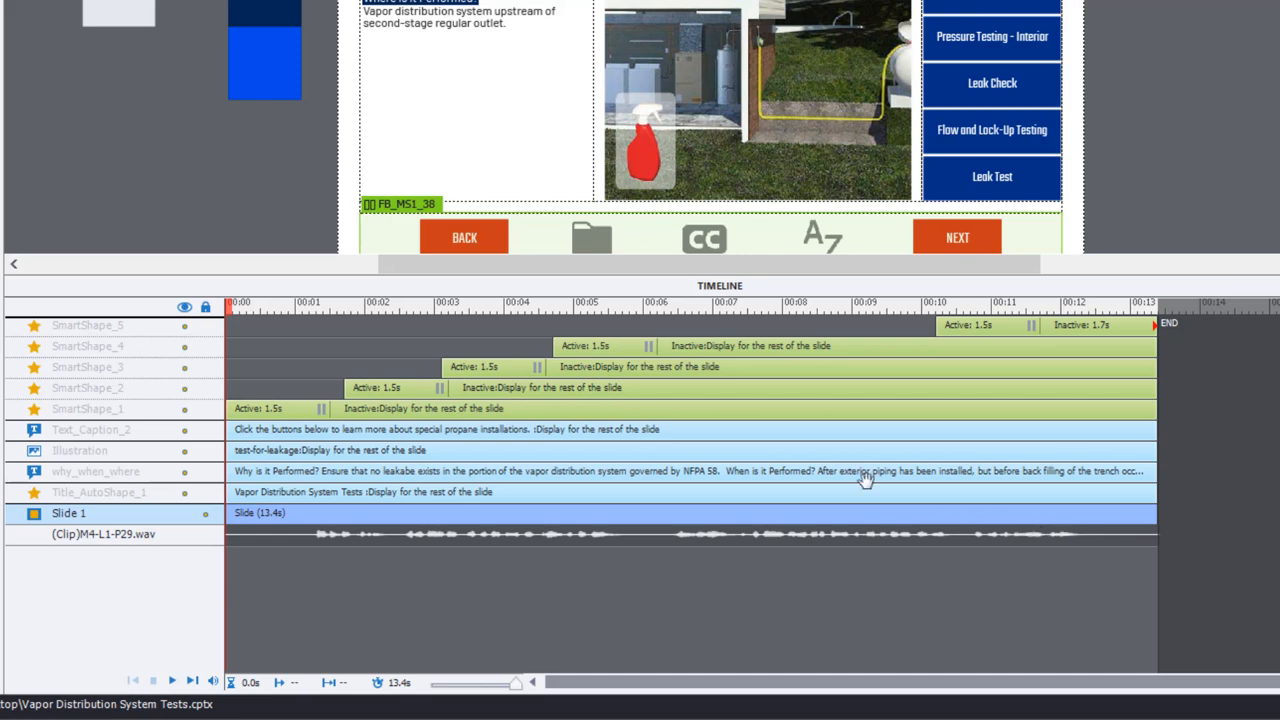
mouse_move(1067, 438)
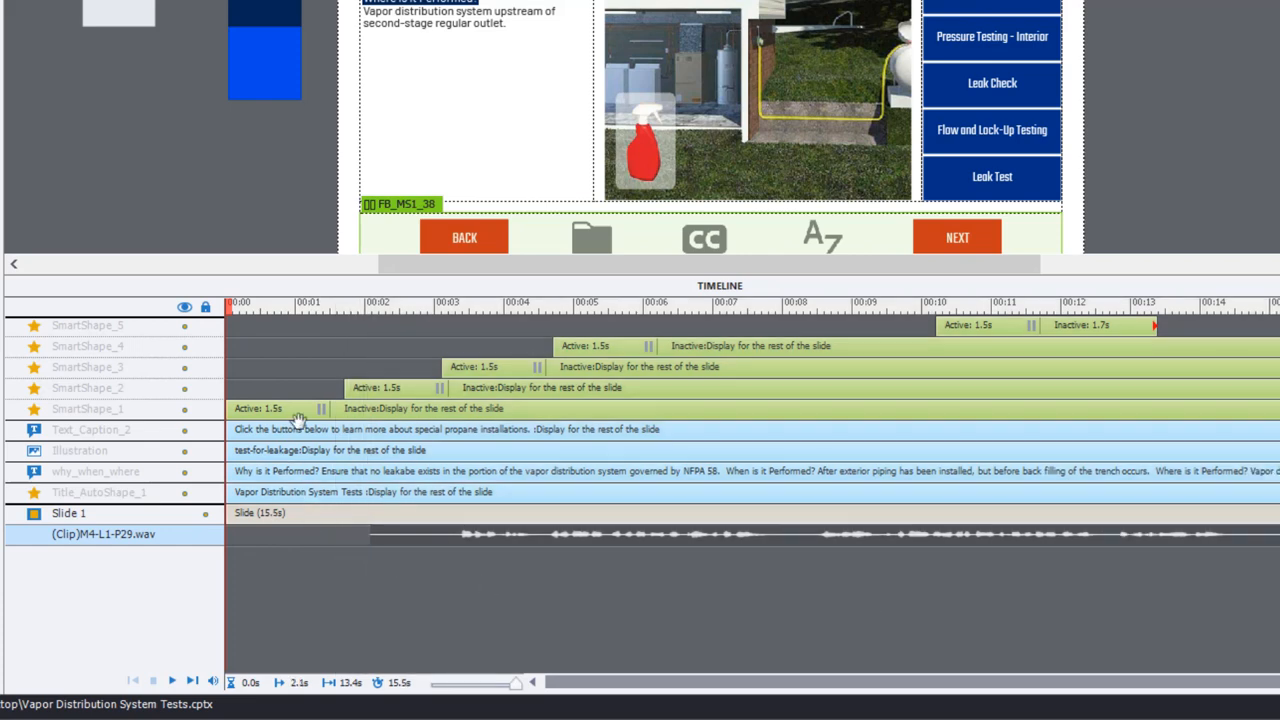
mouse_move(322, 433)
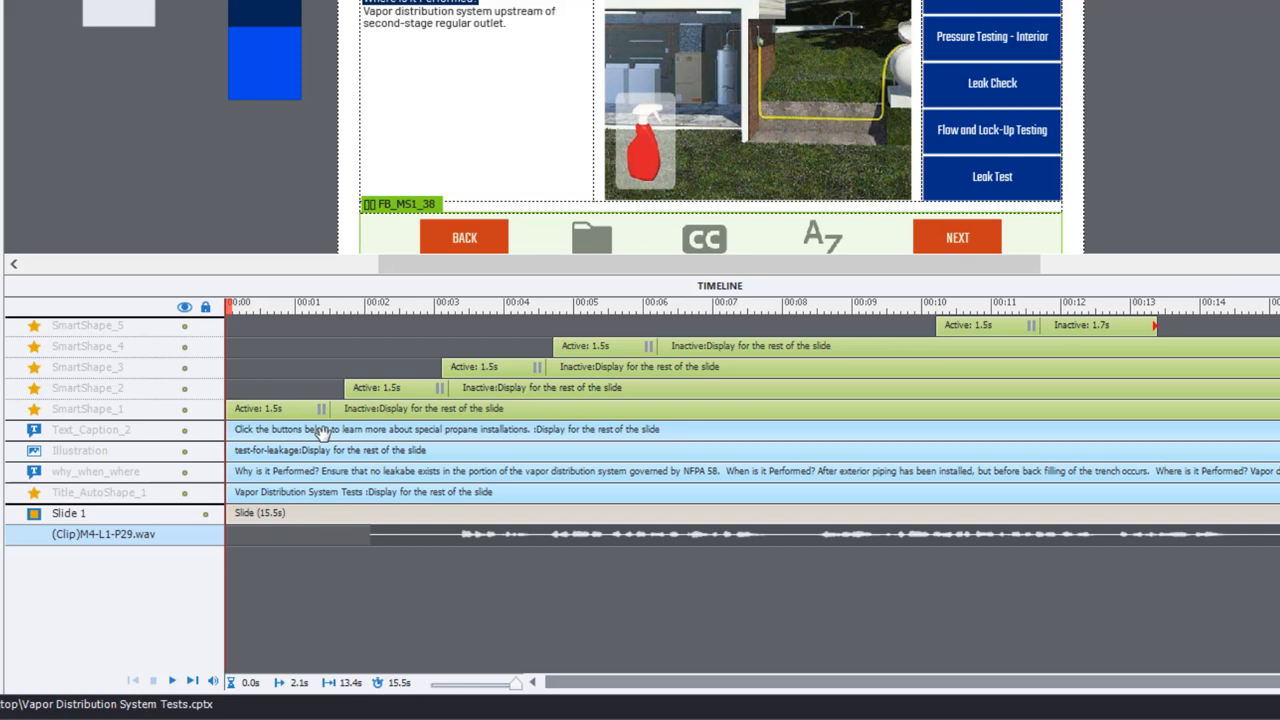
mouse_move(497, 528)
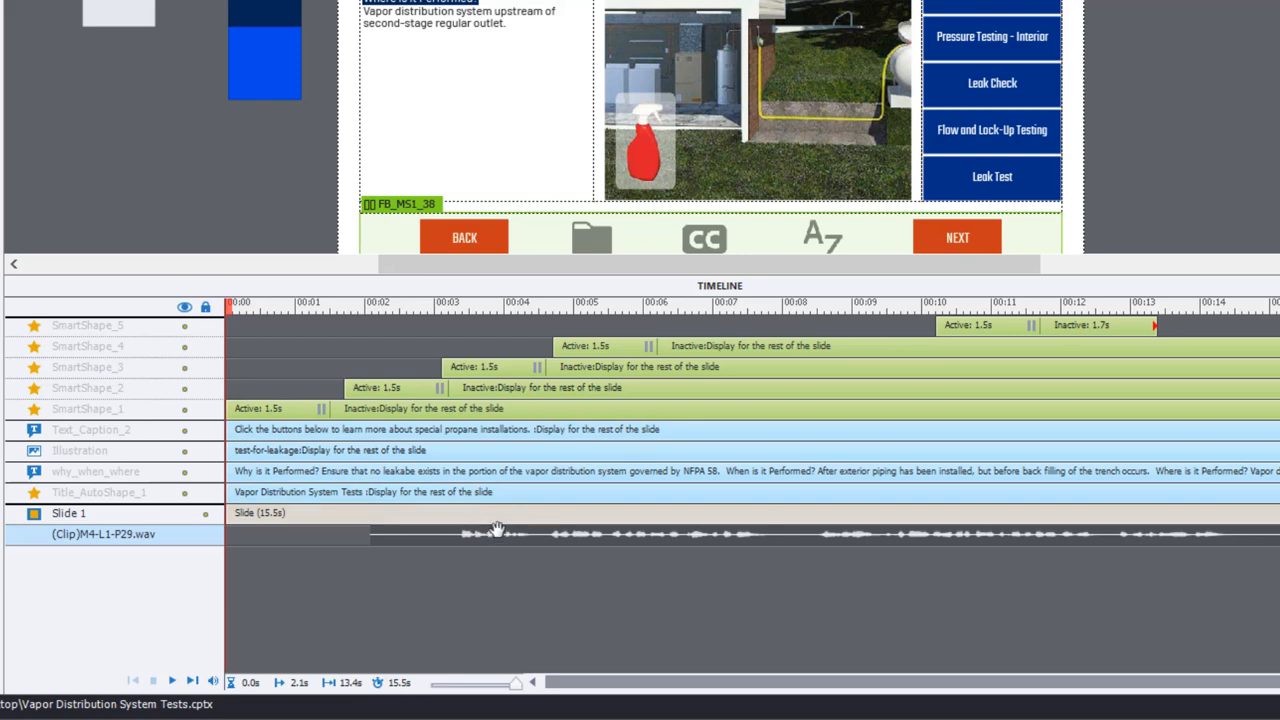